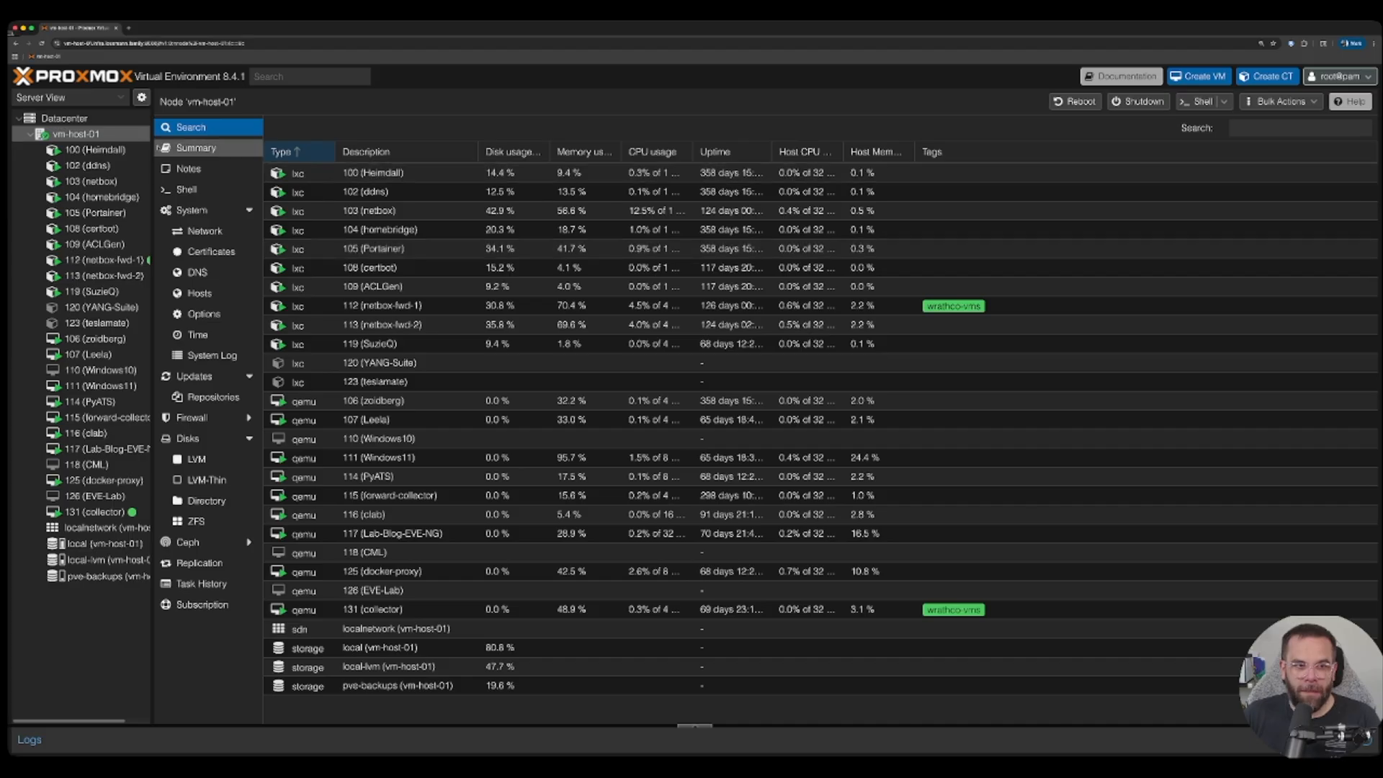
{"action": "mouse_move", "coordinate": [75, 132]}
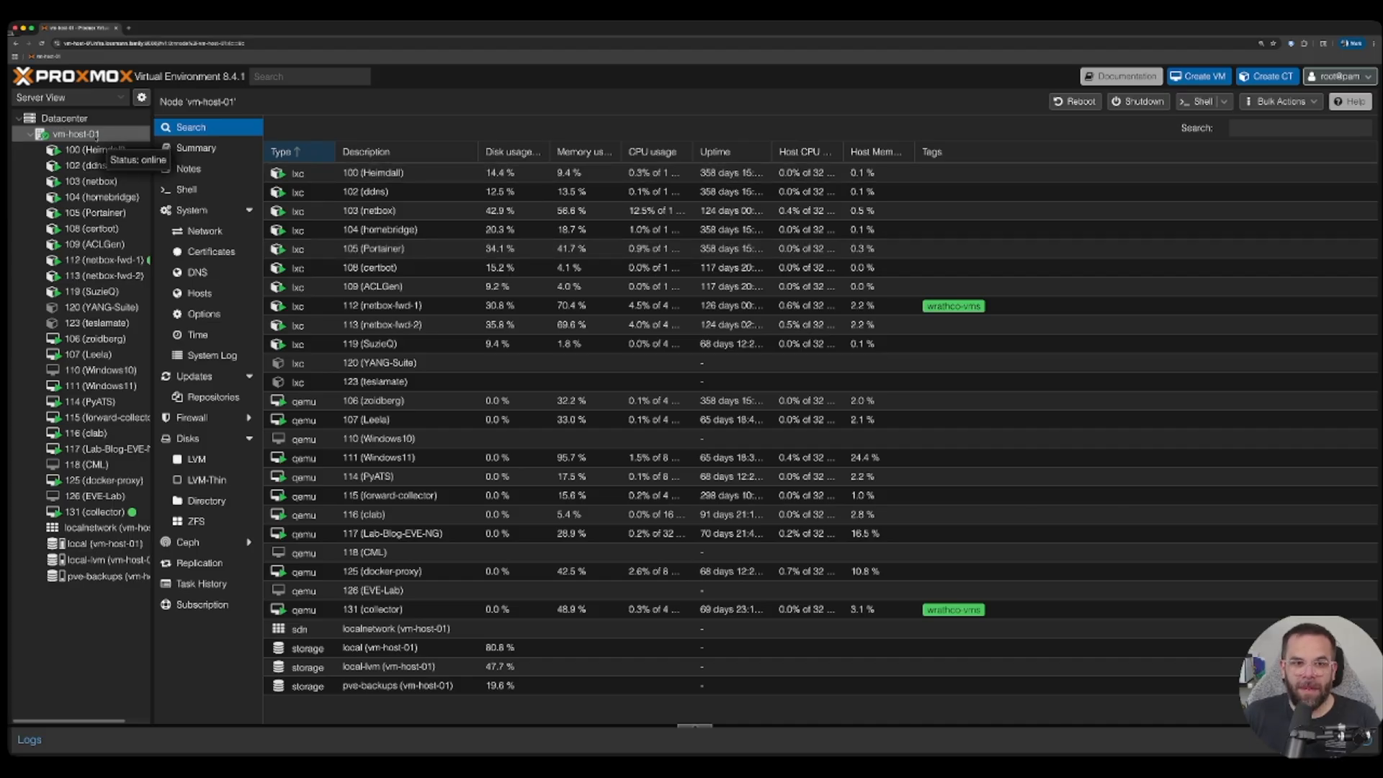
{"action": "mouse_move", "coordinate": [277, 130]}
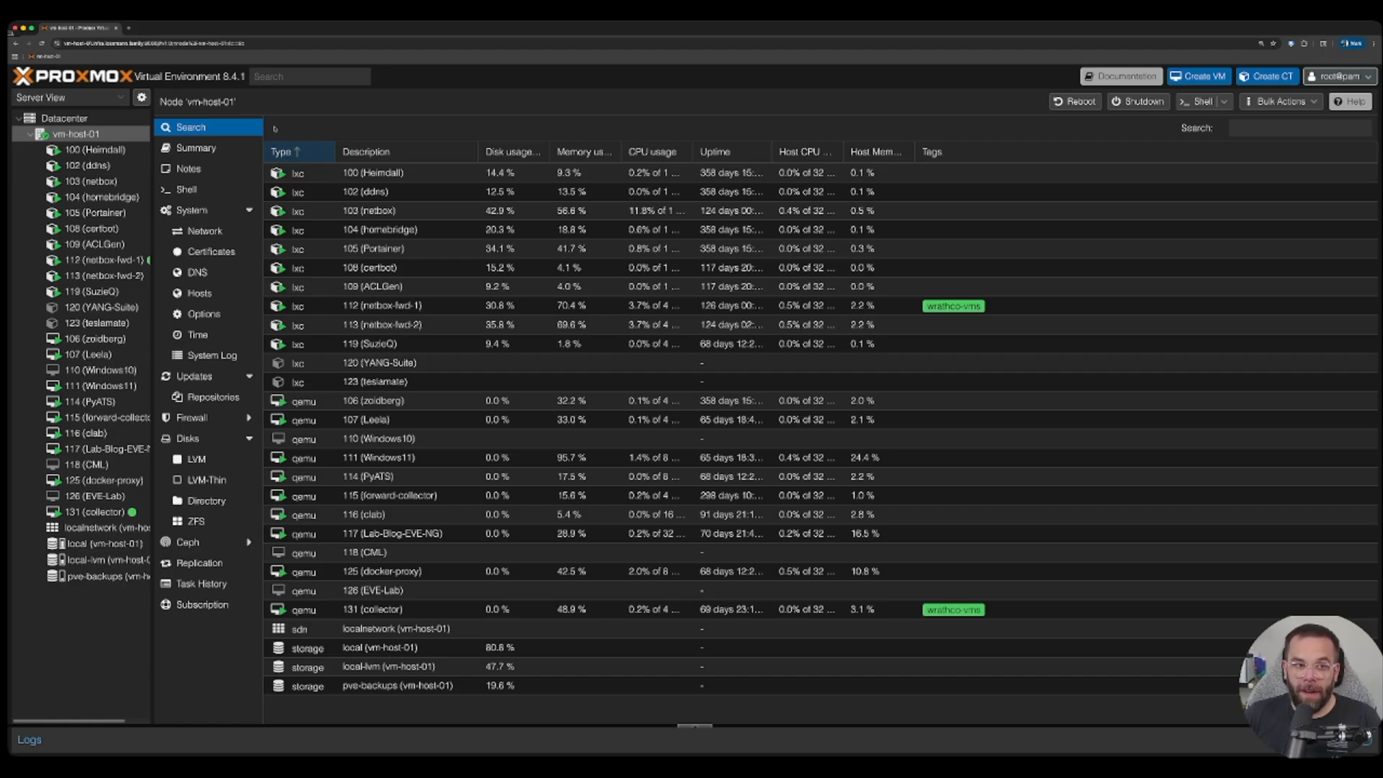
Start a new virtual machine on the host node named EVE.
{"action": "right_click", "coordinate": [75, 132]}
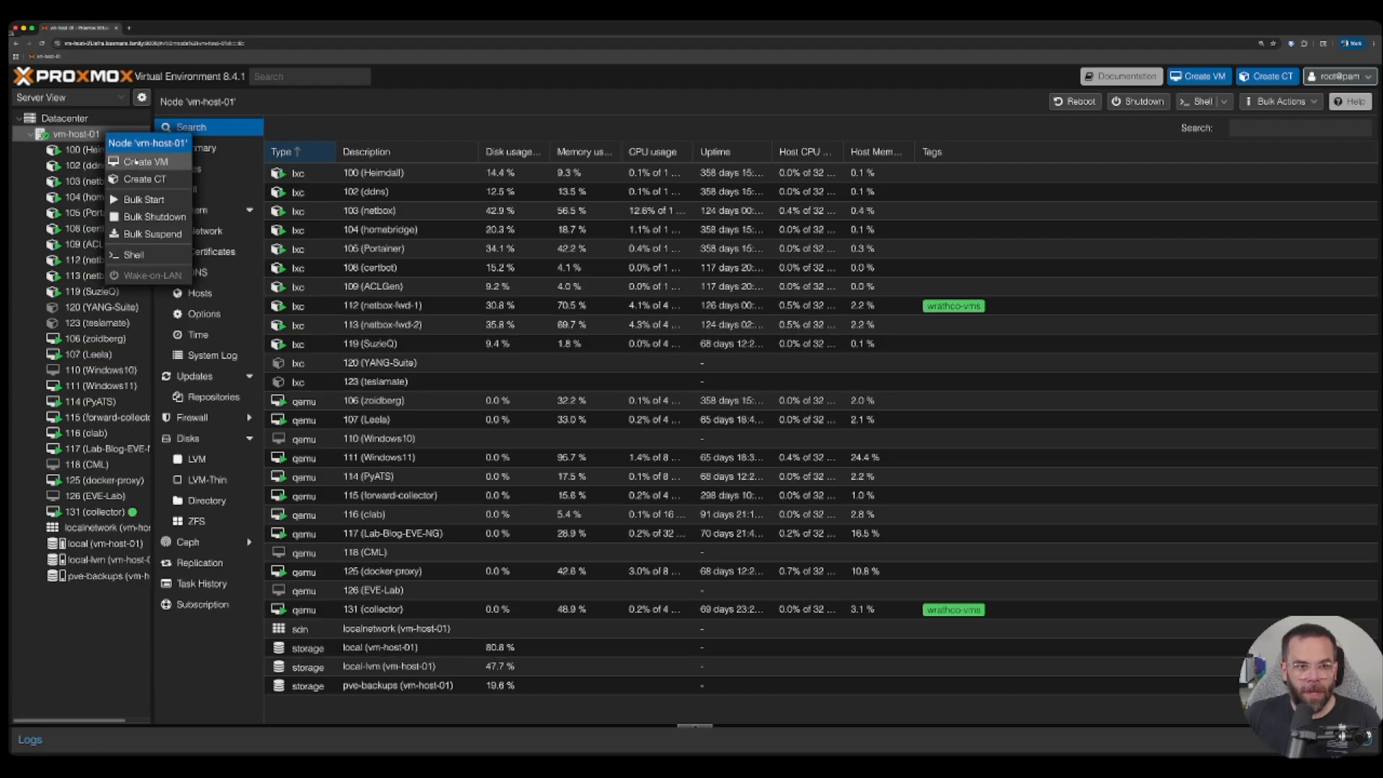
{"action": "left_click", "coordinate": [146, 161]}
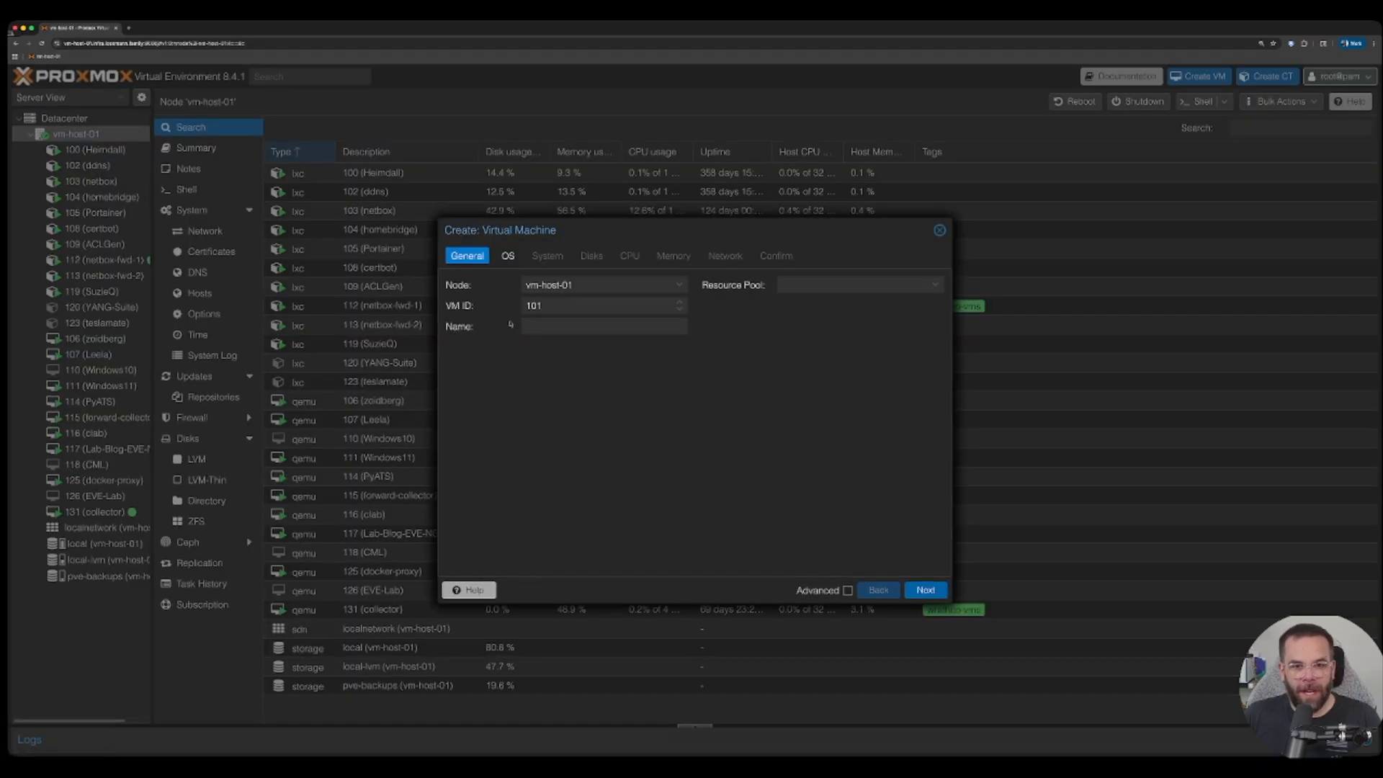
{"action": "type", "text": "EVE"}
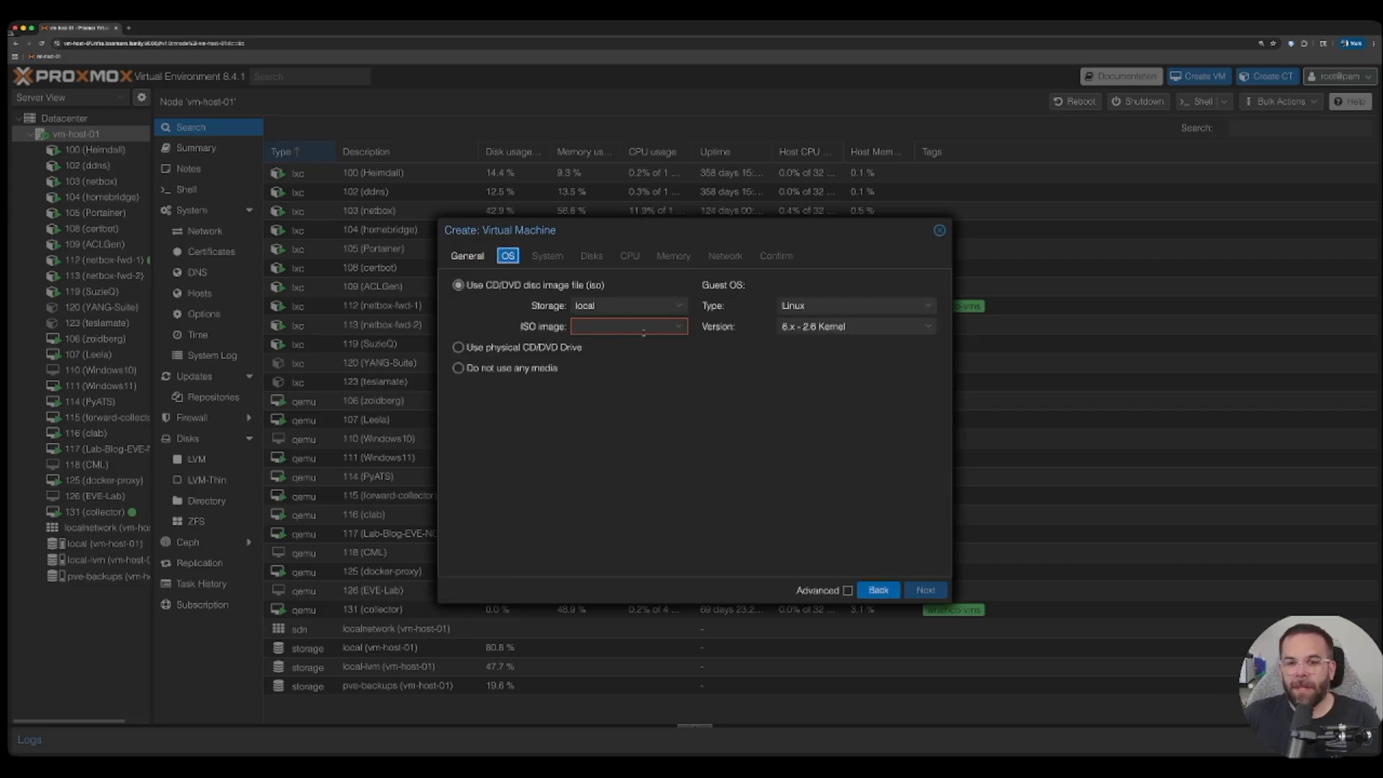
Choose eve-pro-prod-bm-6.4.0-4-full.iso from local storage as the install ISO image.
{"action": "left_click", "coordinate": [627, 327]}
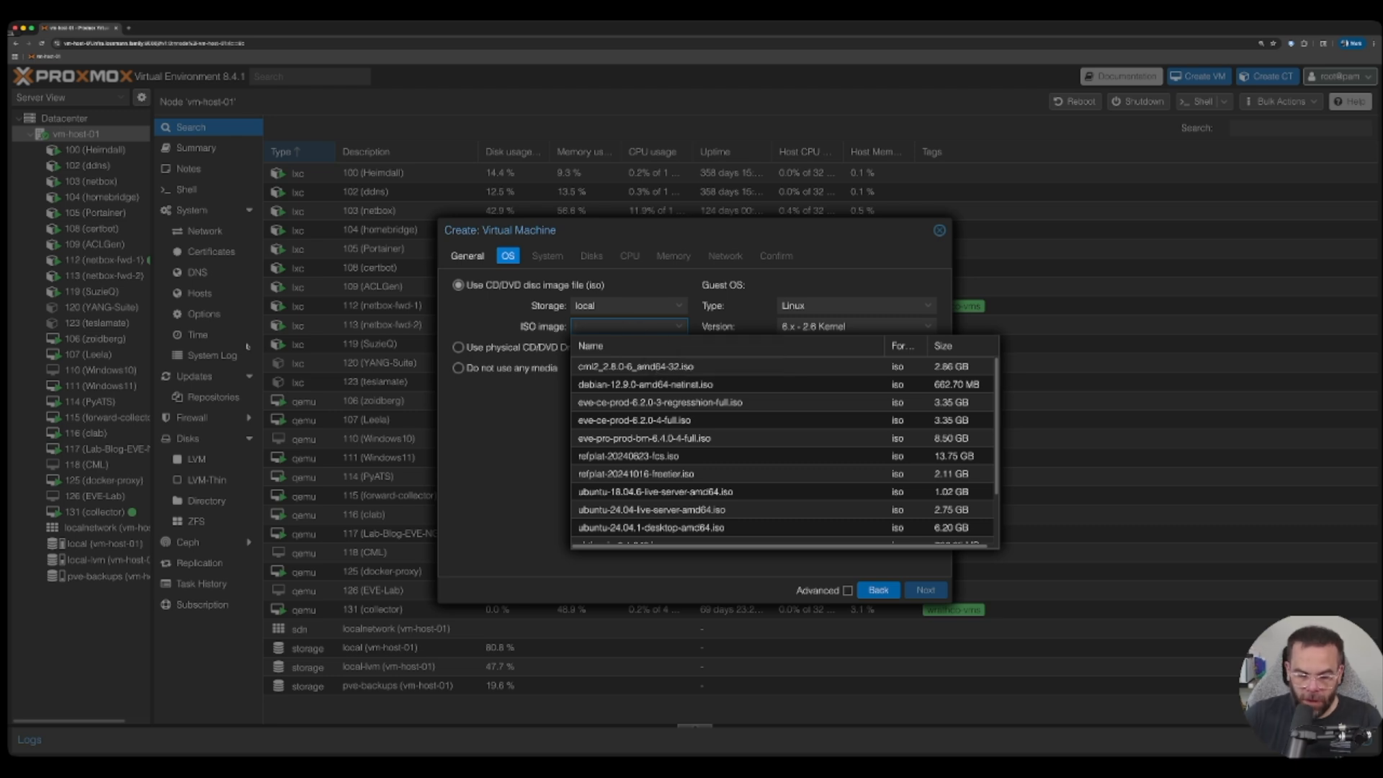
{"action": "type", "text": "eve"}
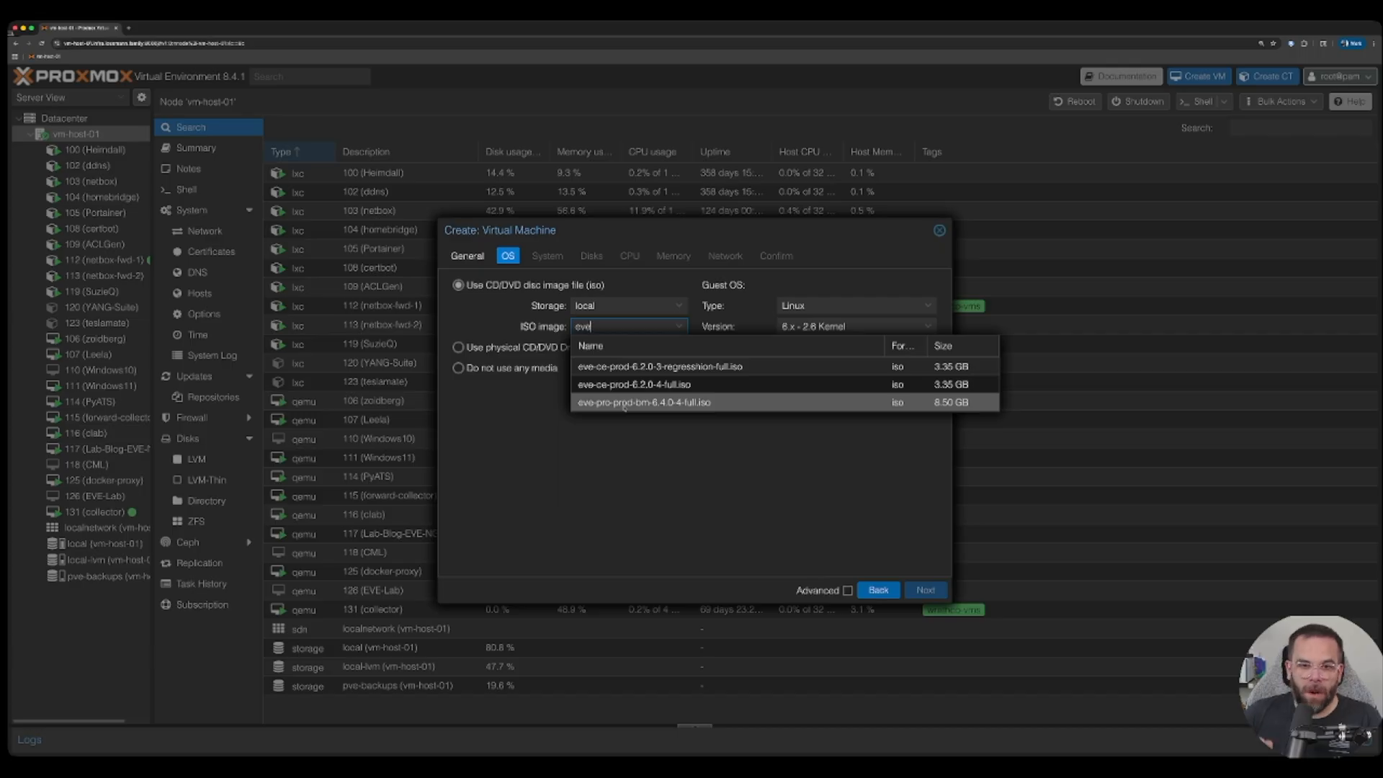
{"action": "left_click", "coordinate": [644, 402]}
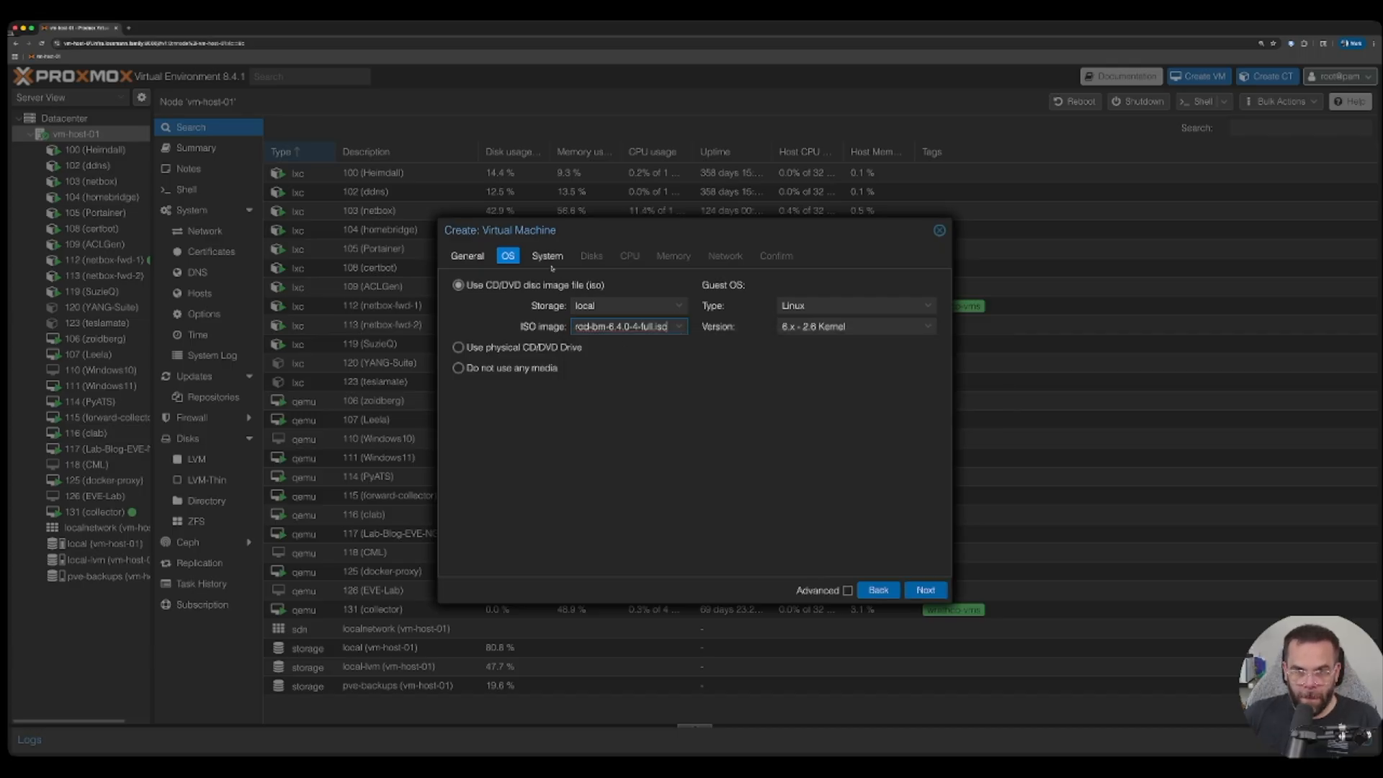
Keep the System defaults and give the VM a 150 GiB disk.
{"action": "left_click", "coordinate": [547, 256]}
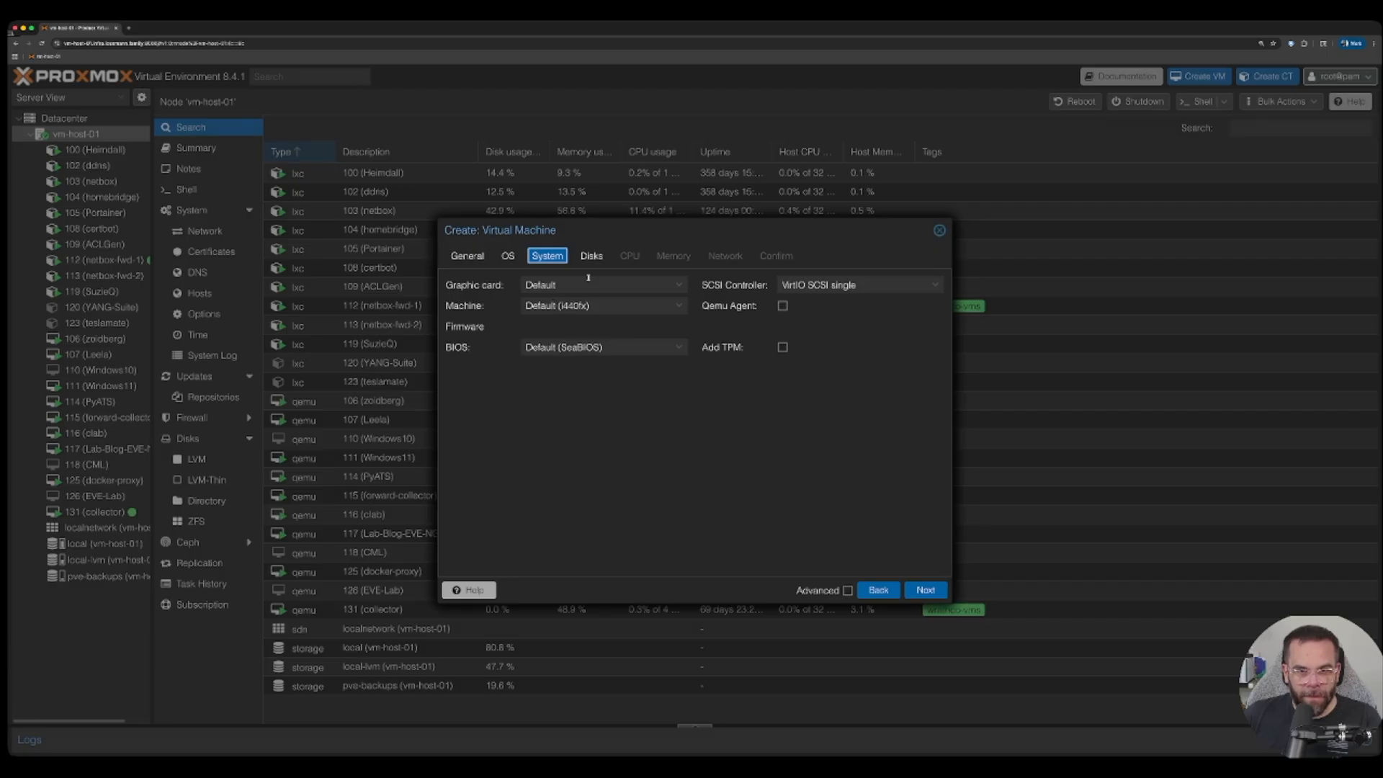
{"action": "left_click", "coordinate": [590, 256]}
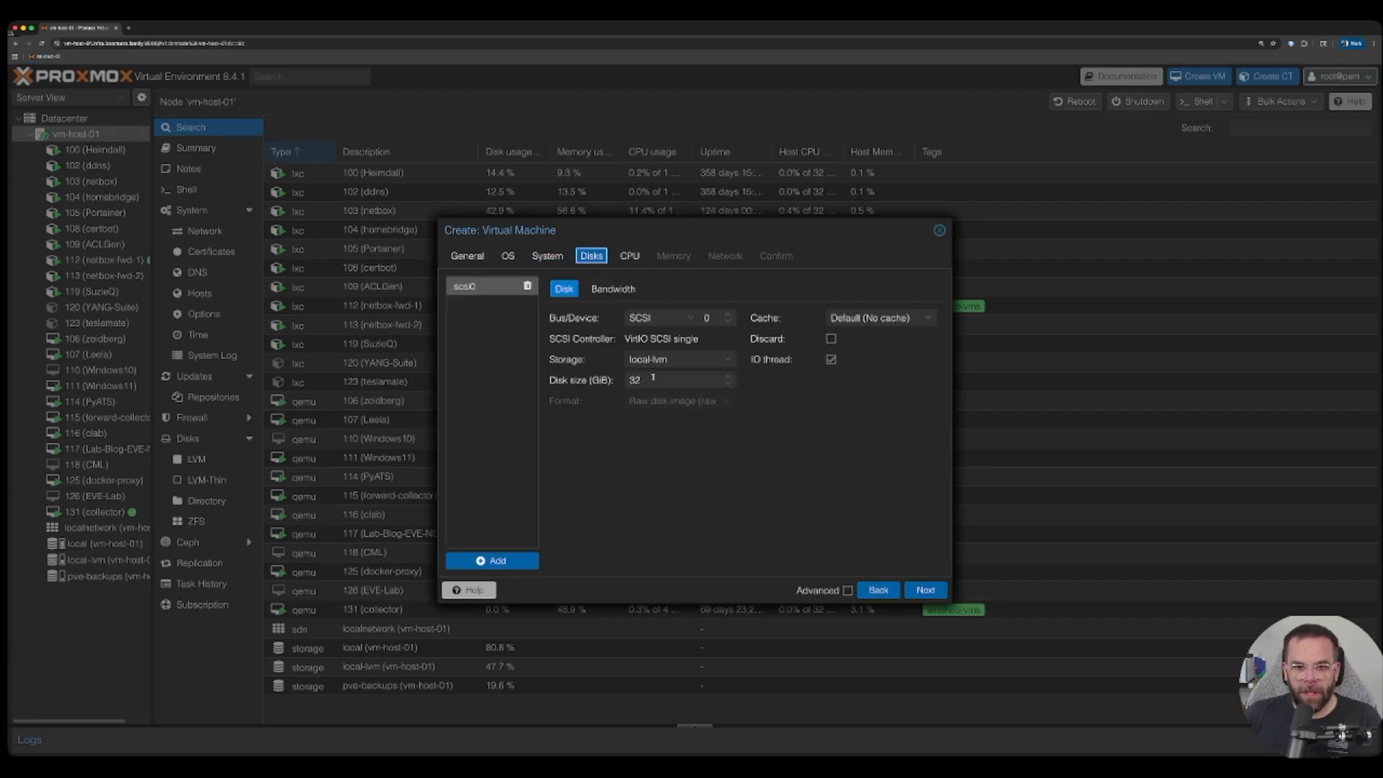
{"action": "type", "text": "150"}
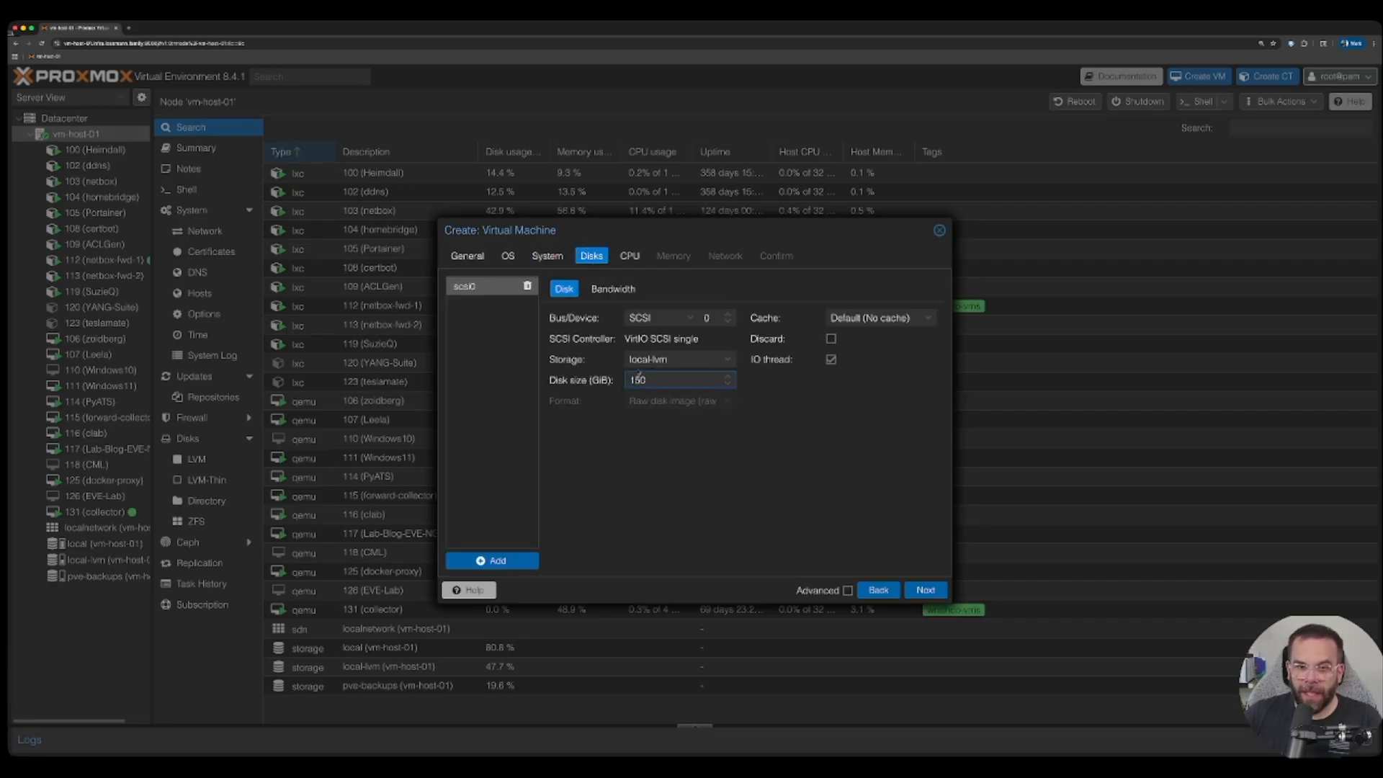
Set the CPU to type host with 16 cores and begin entering 16384 MiB of memory.
{"action": "left_click", "coordinate": [630, 257]}
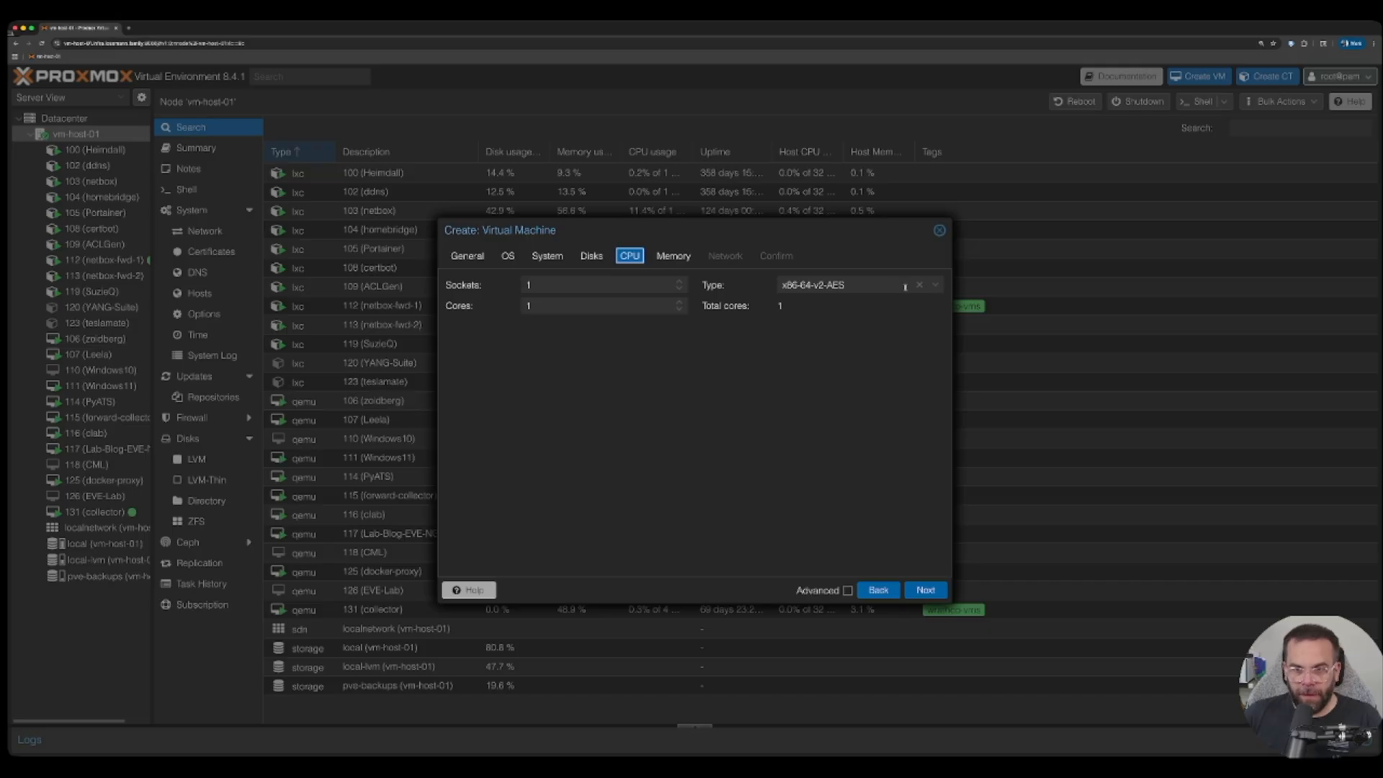
{"action": "type", "text": "host"}
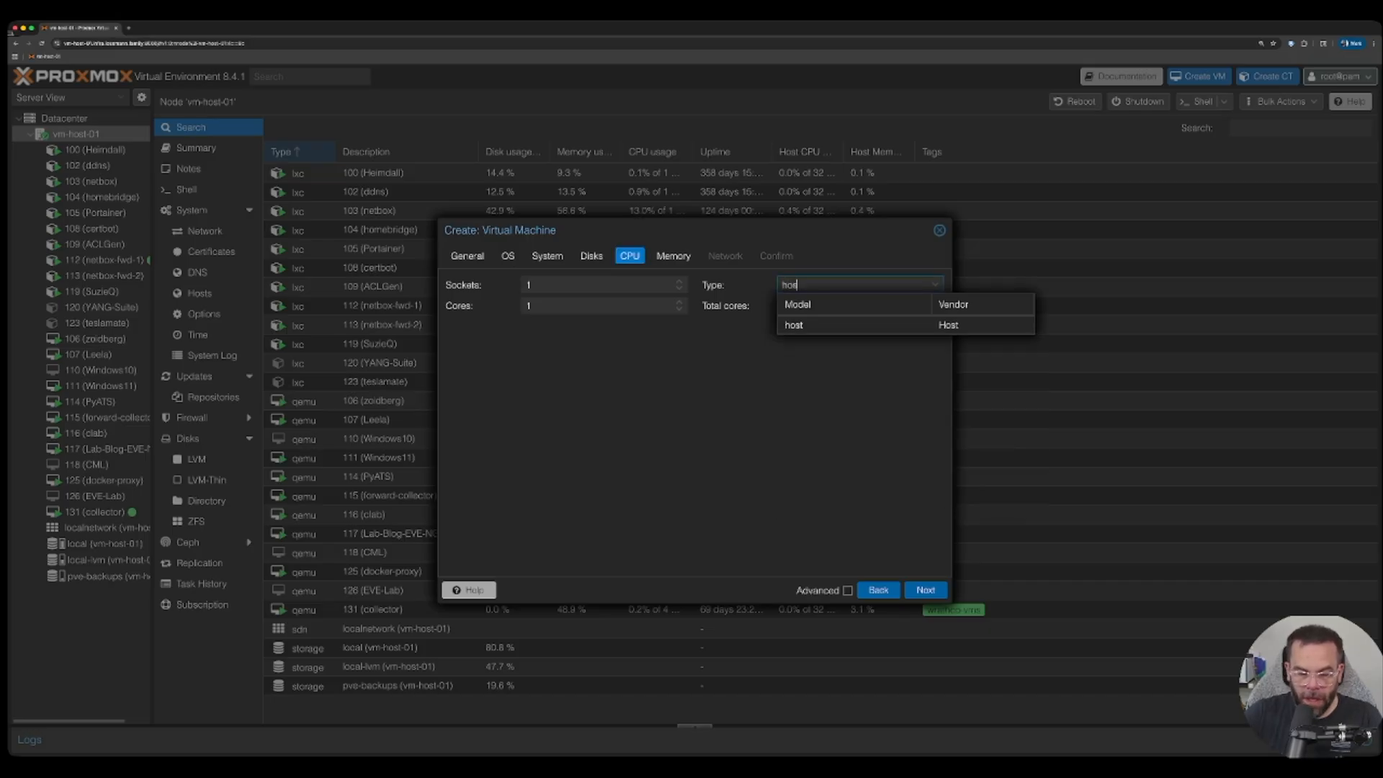
{"action": "left_click", "coordinate": [792, 324]}
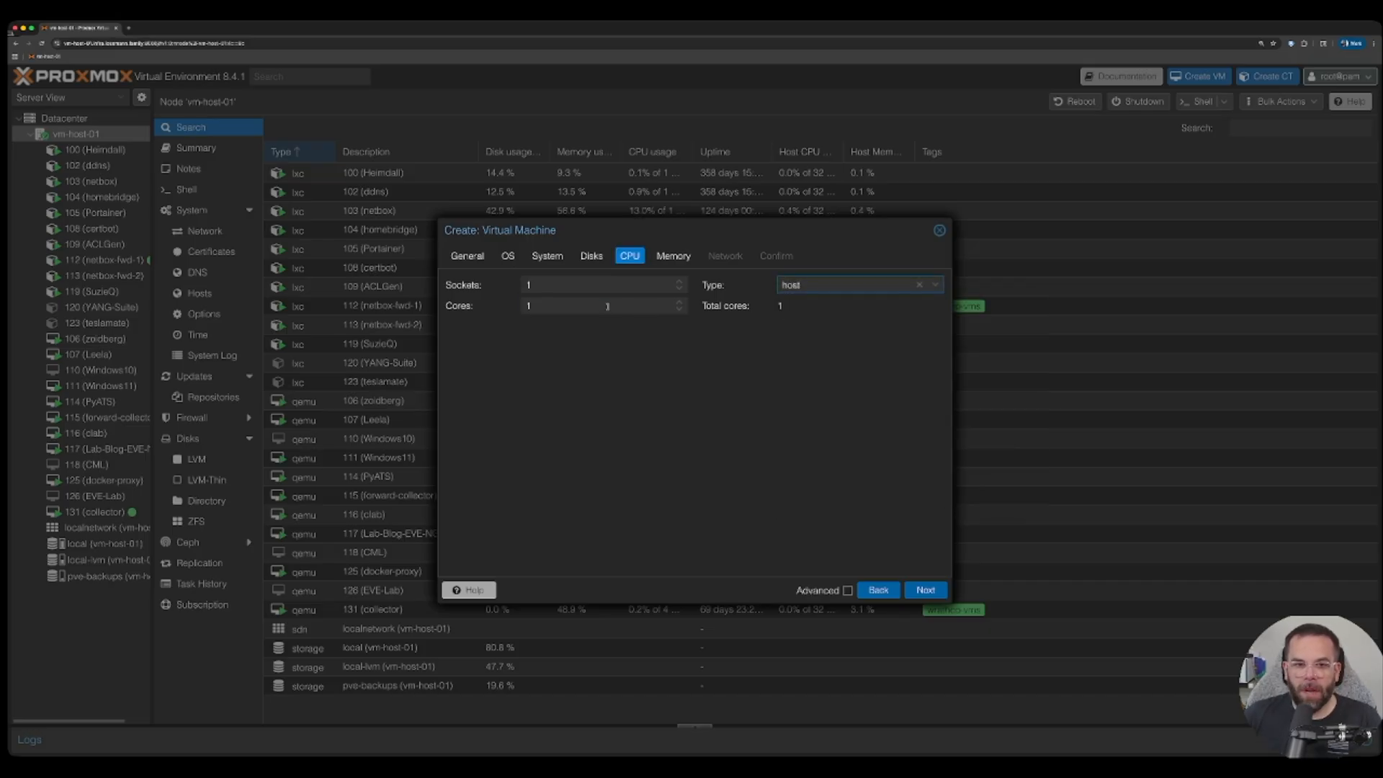
{"action": "type", "text": "16"}
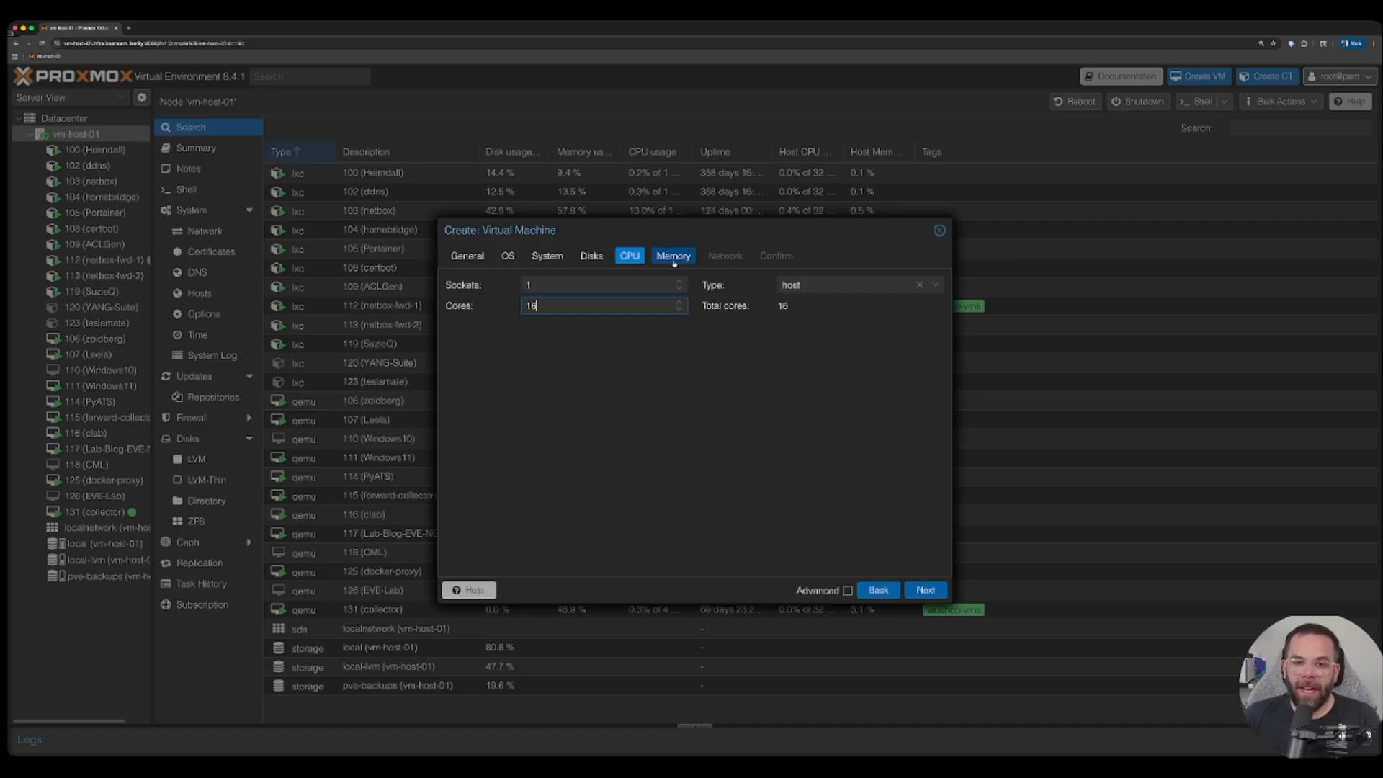
{"action": "left_click", "coordinate": [673, 256]}
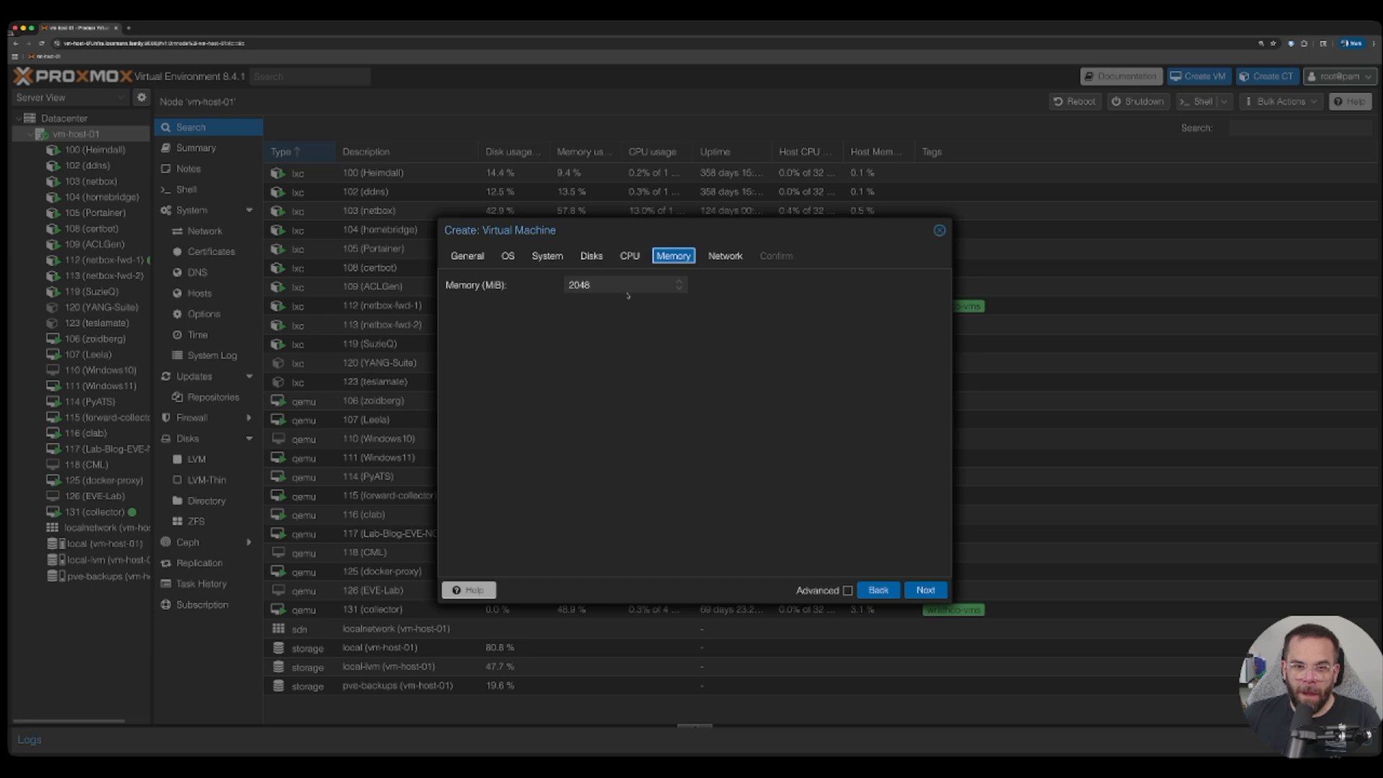
{"action": "type", "text": "1638"}
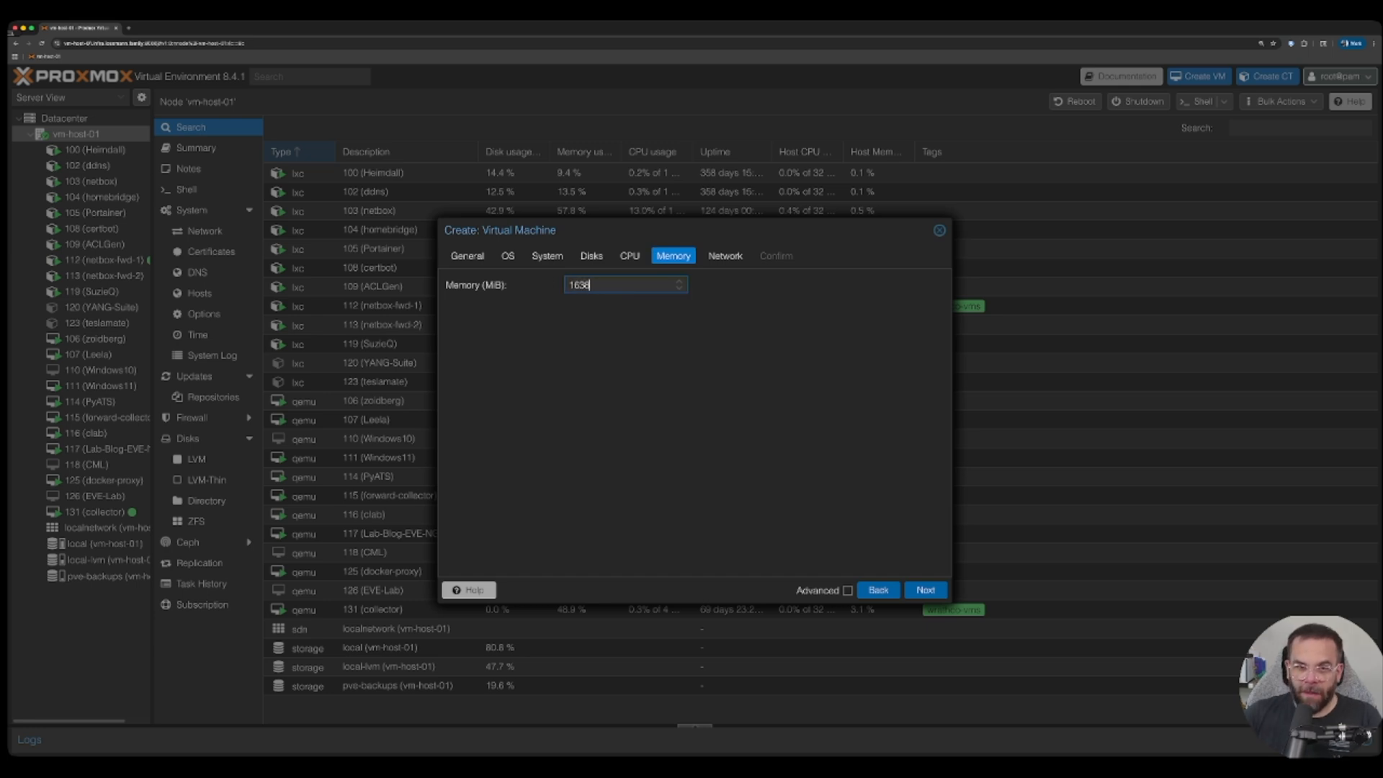
Attach the VM to bridge vmbr153 and reach the Confirm summary with Start after created enabled.
{"action": "left_click", "coordinate": [724, 257]}
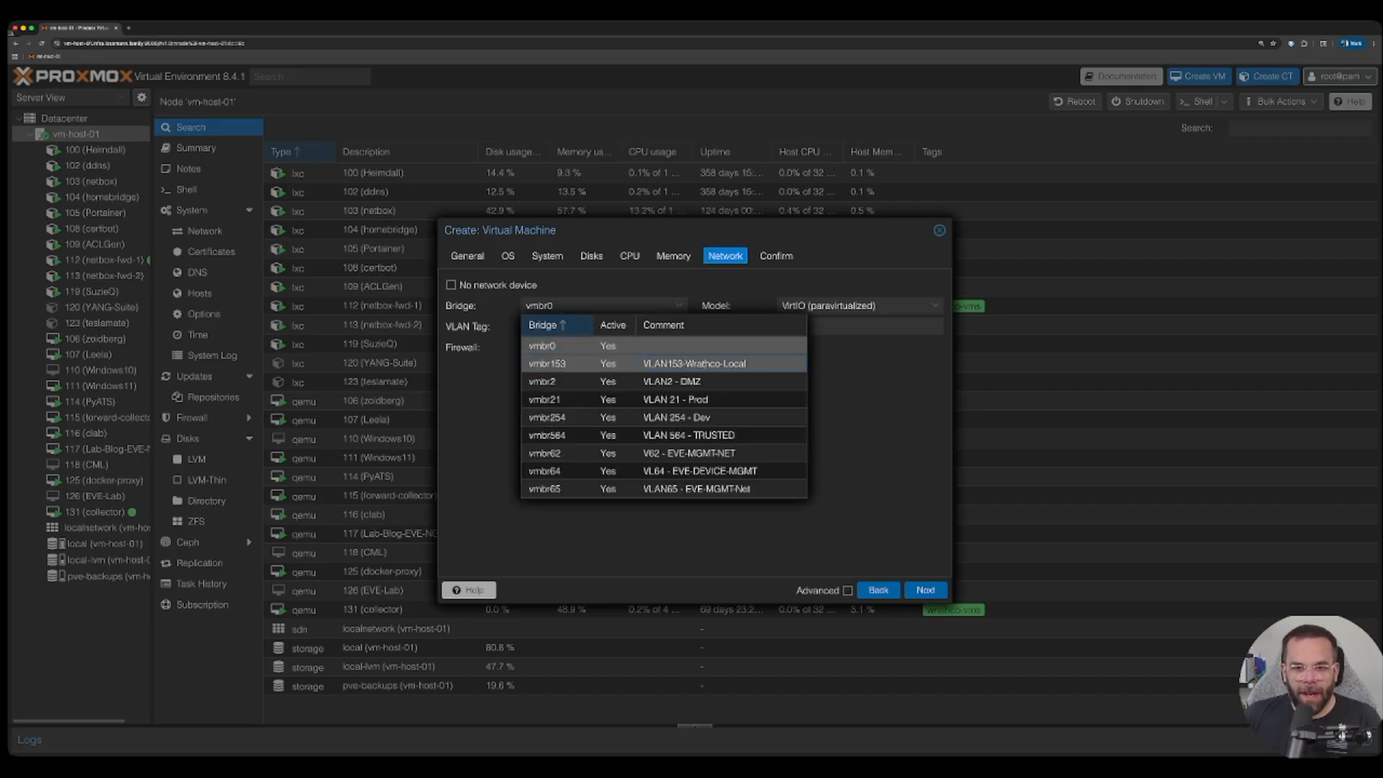
{"action": "left_click", "coordinate": [545, 363]}
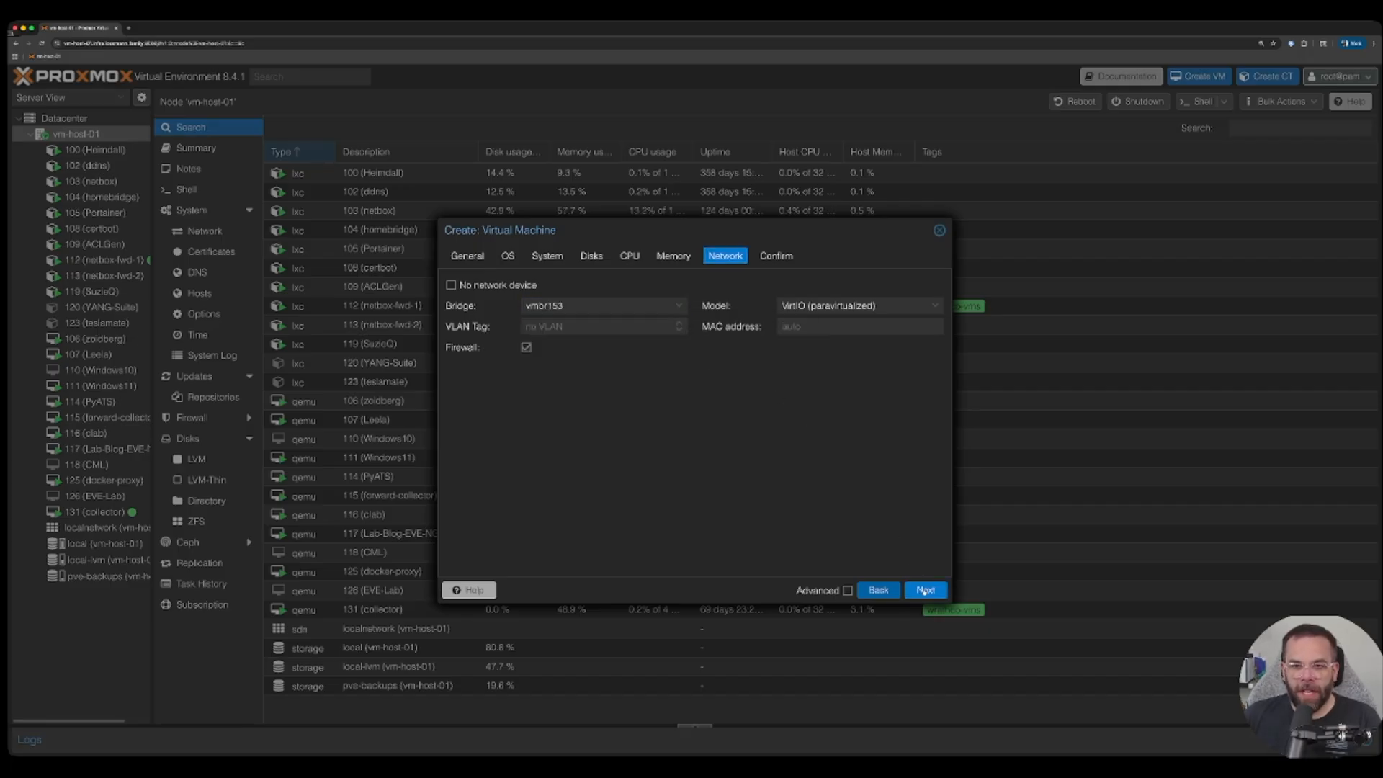
{"action": "left_click", "coordinate": [924, 589]}
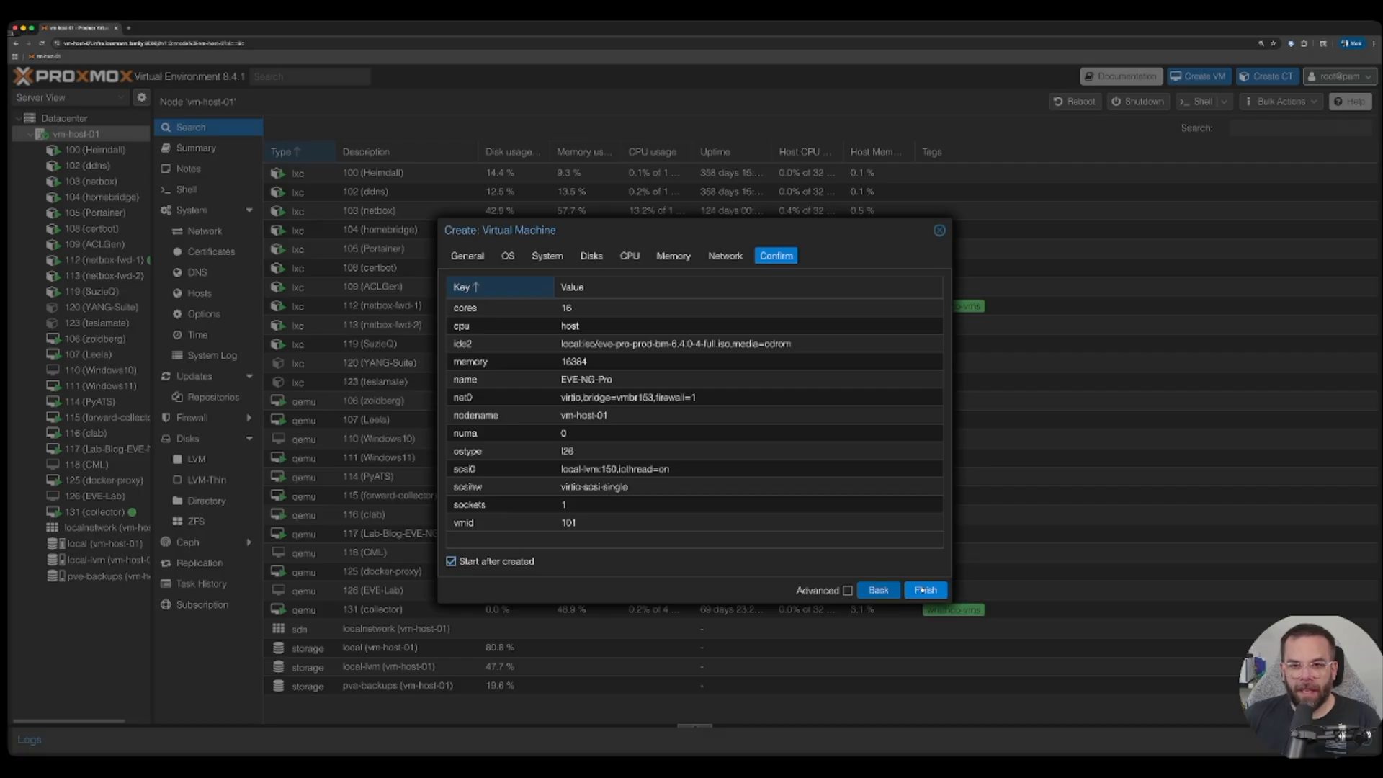
Create VM 101, open its console and run the EVE-NG installer in English, confirming the destructive install.
{"action": "left_click", "coordinate": [924, 589]}
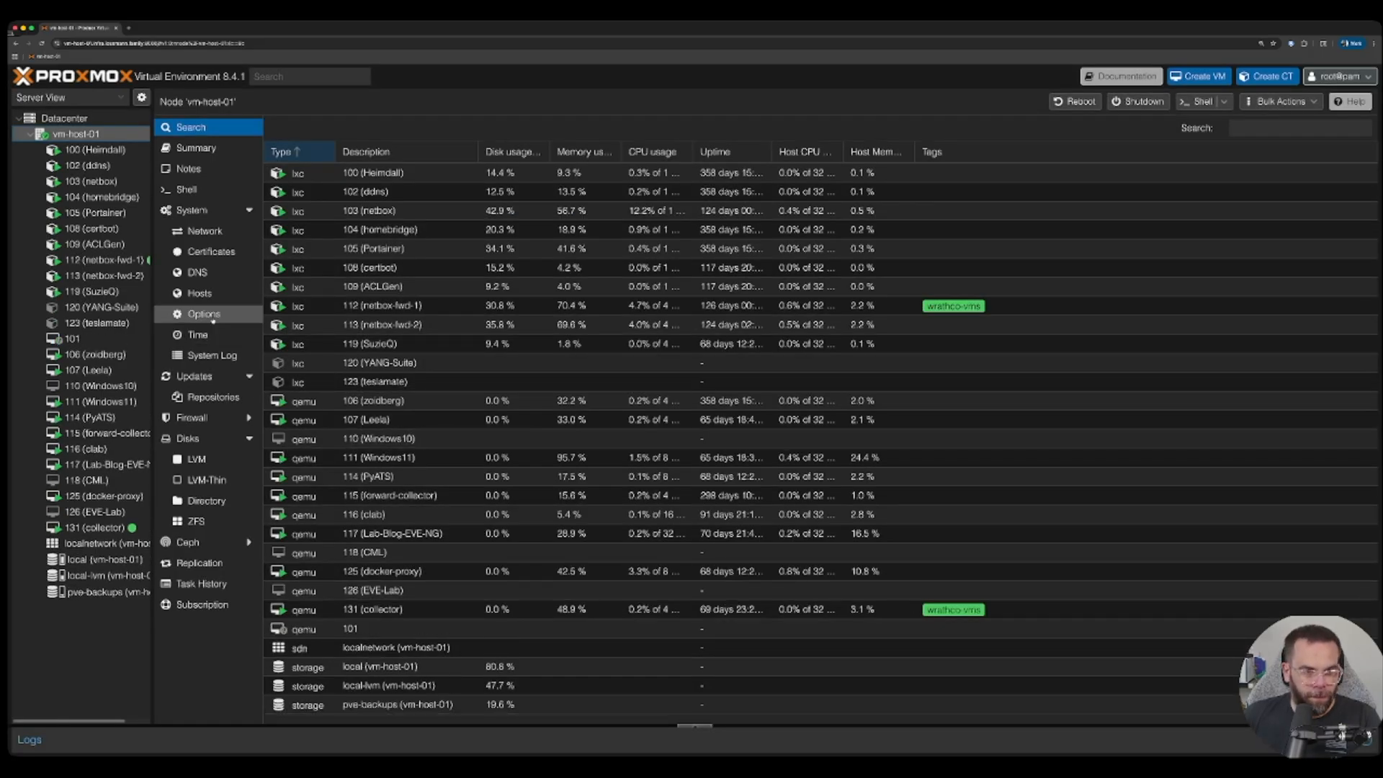
{"action": "mouse_move", "coordinate": [70, 339]}
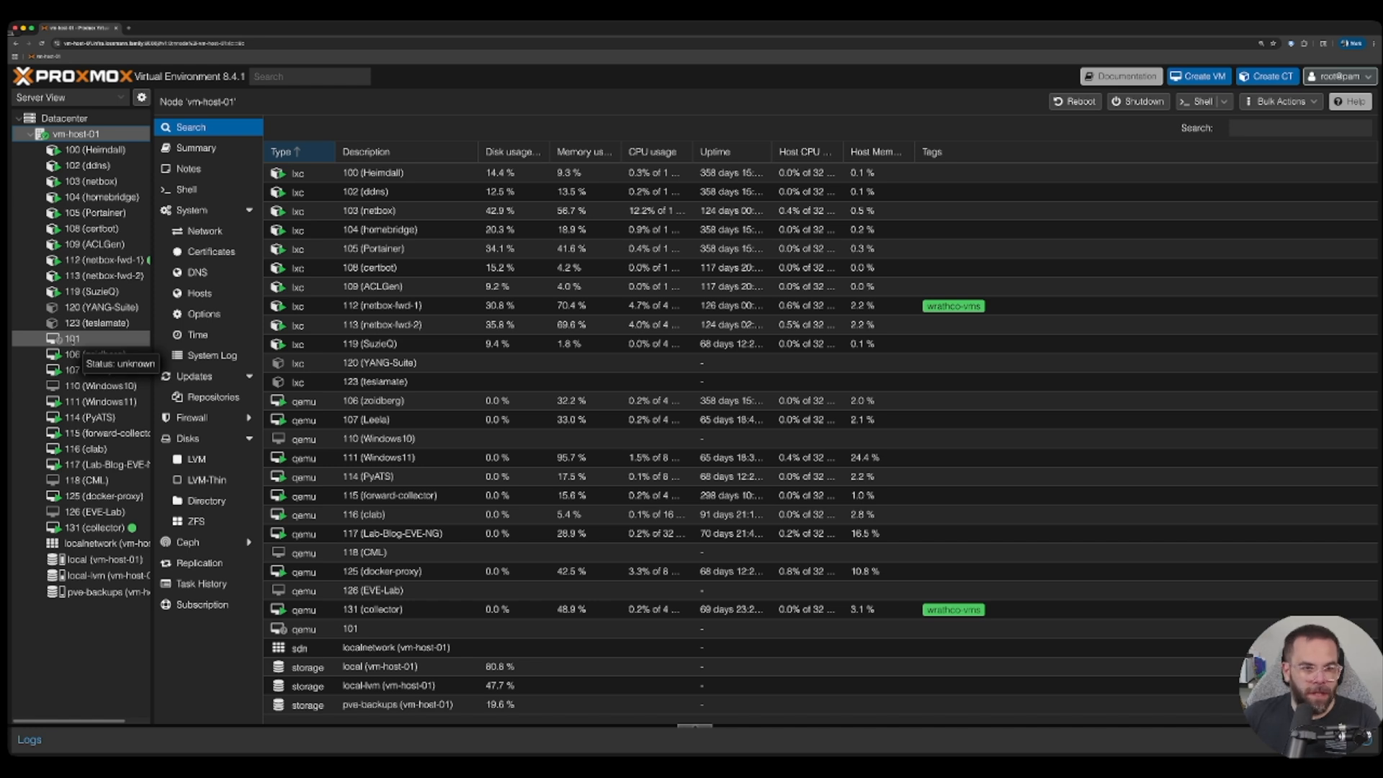
{"action": "mouse_move", "coordinate": [92, 354]}
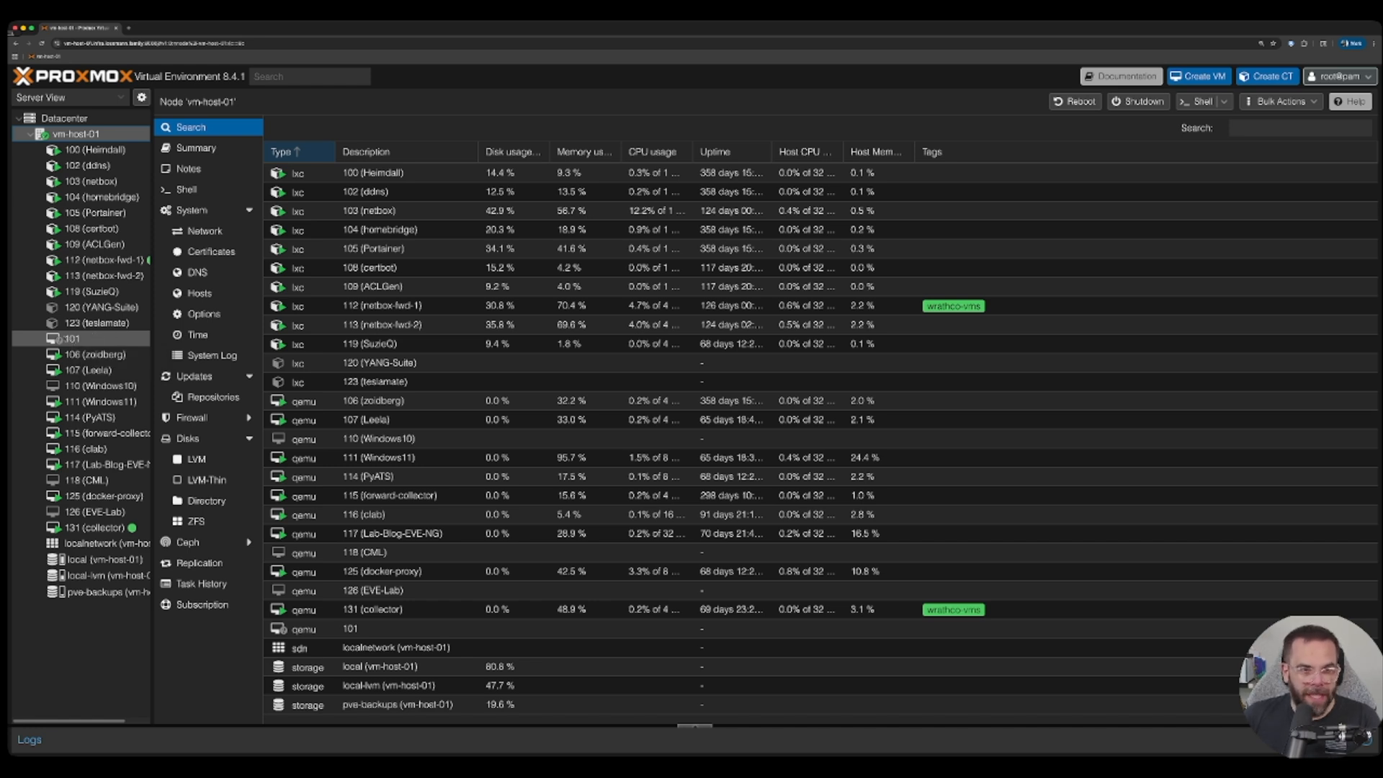
{"action": "left_click", "coordinate": [69, 338]}
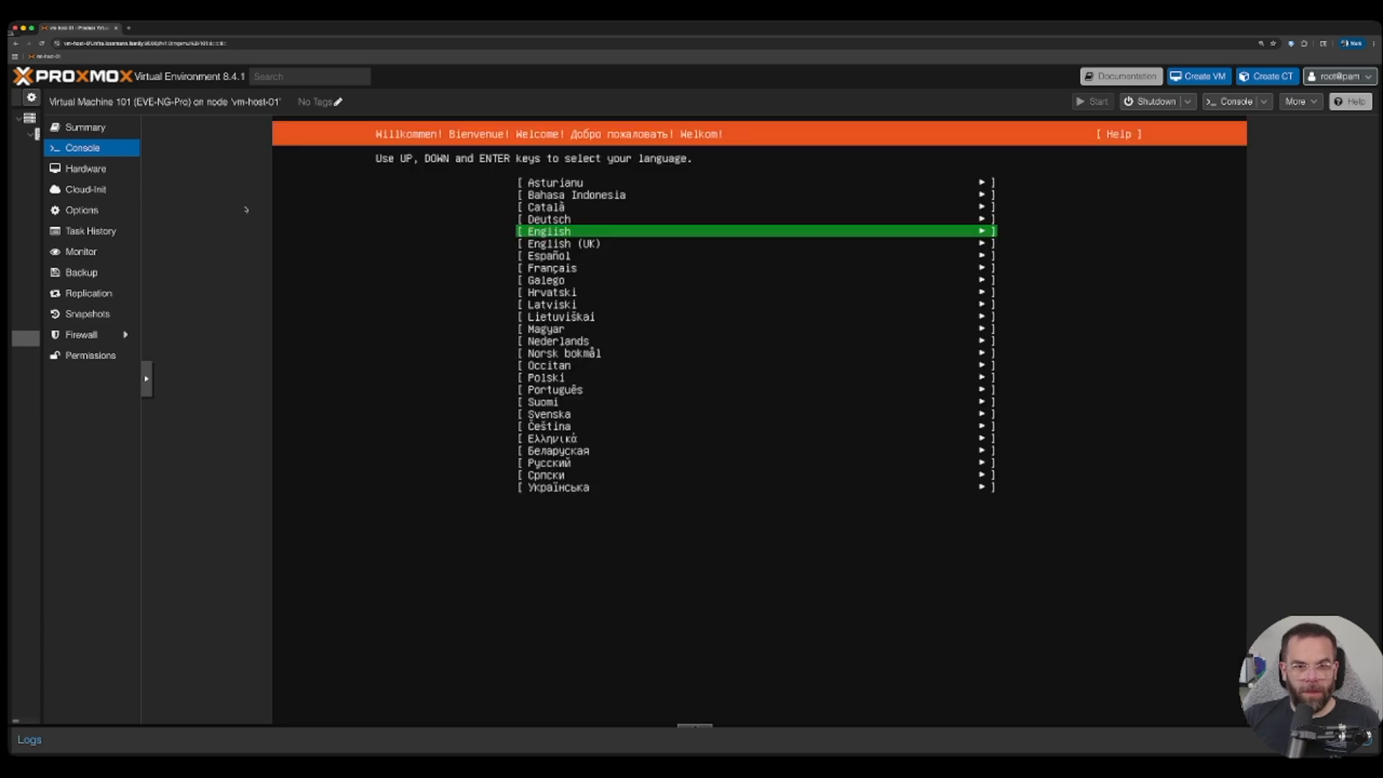
{"action": "key", "text": "Up"}
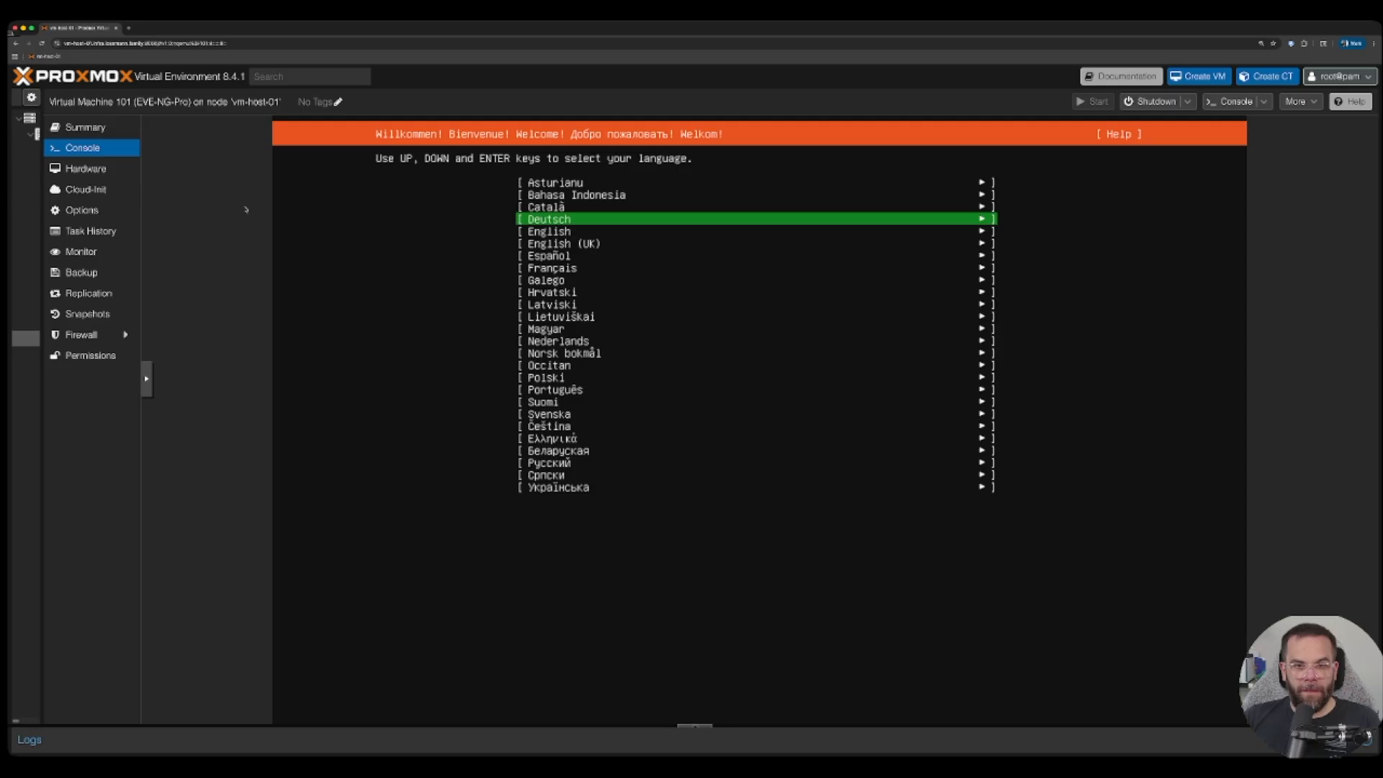
{"action": "key", "text": "Down"}
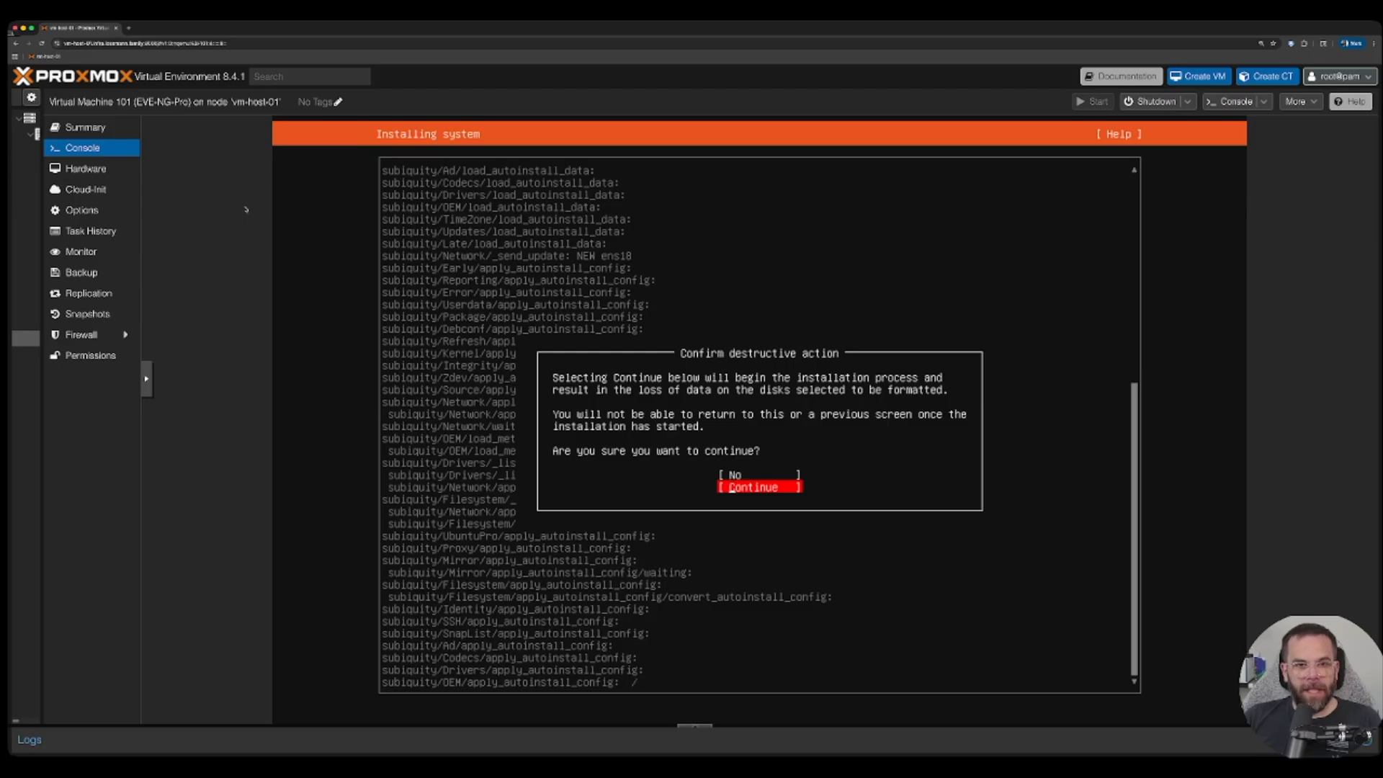
{"action": "left_click", "coordinate": [756, 486]}
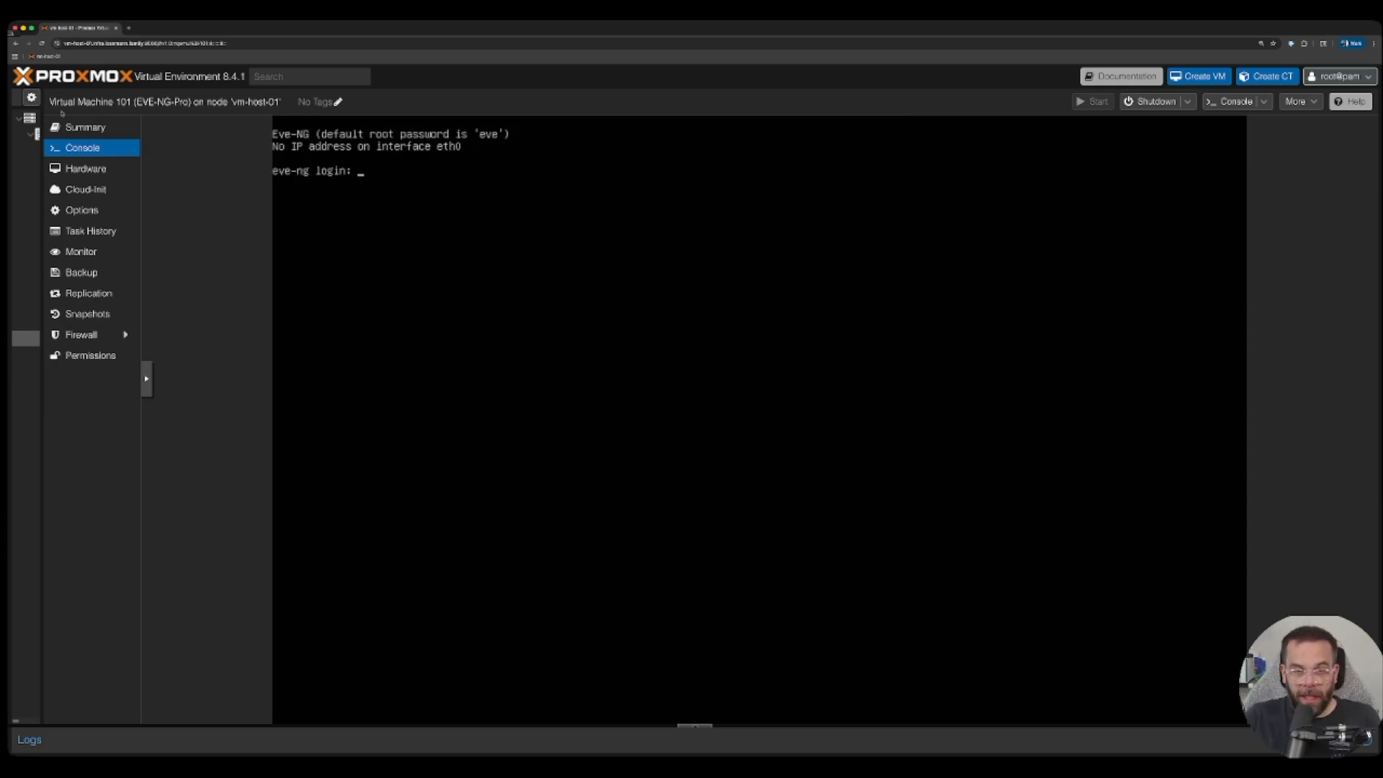
Log in as root and set and confirm the root password in first-boot setup.
{"action": "type", "text": "root"}
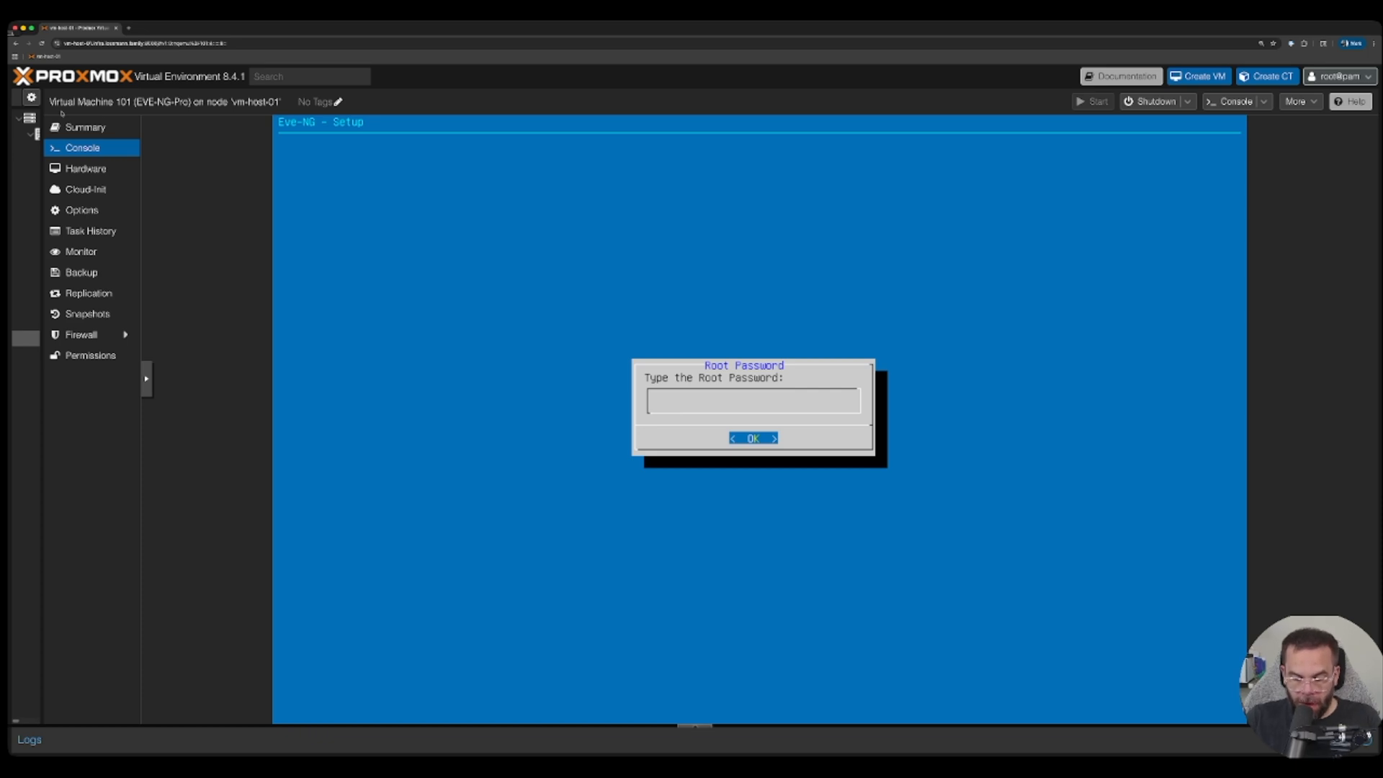
{"action": "left_click", "coordinate": [752, 438]}
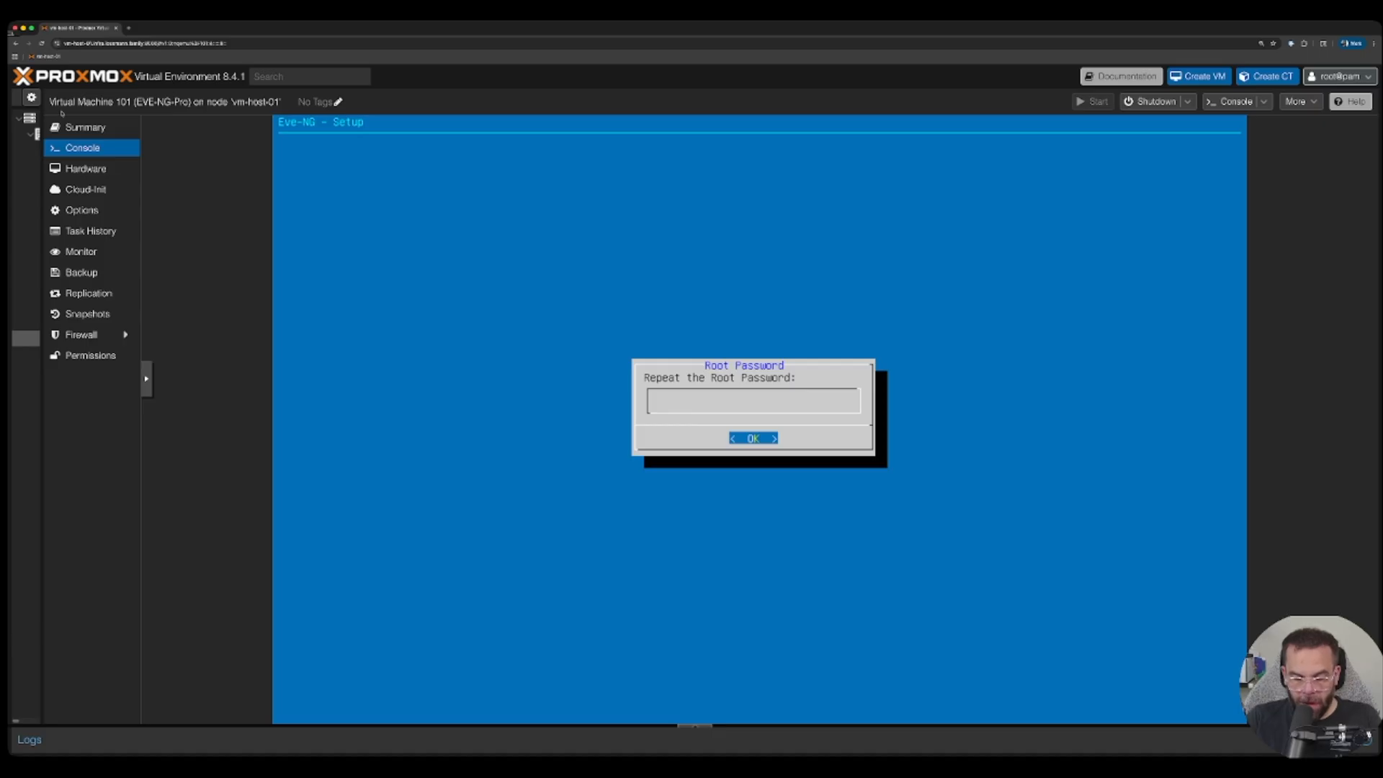
{"action": "left_click", "coordinate": [751, 438]}
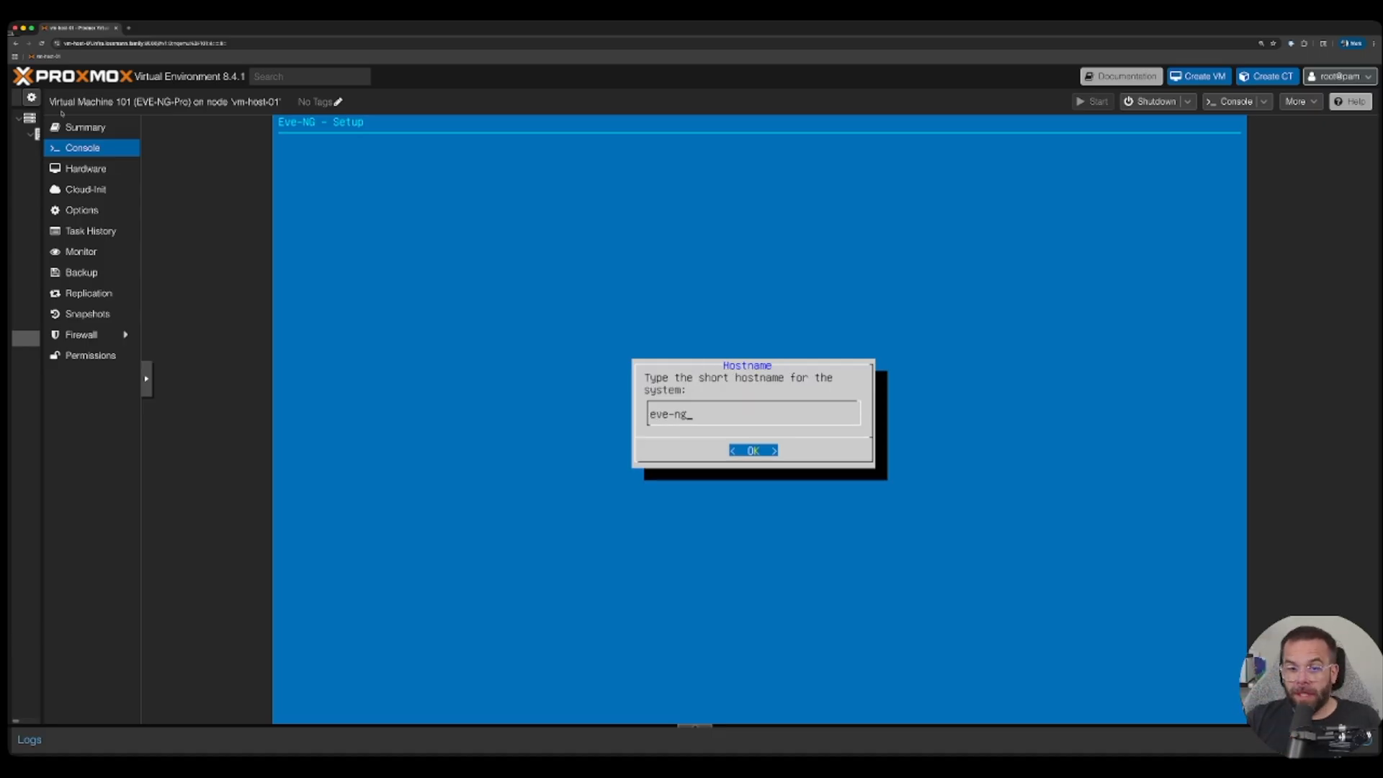
Set the hostname to EVE-NG-PRO and the DNS domain to mikel.
{"action": "key", "text": "BackSpace"}
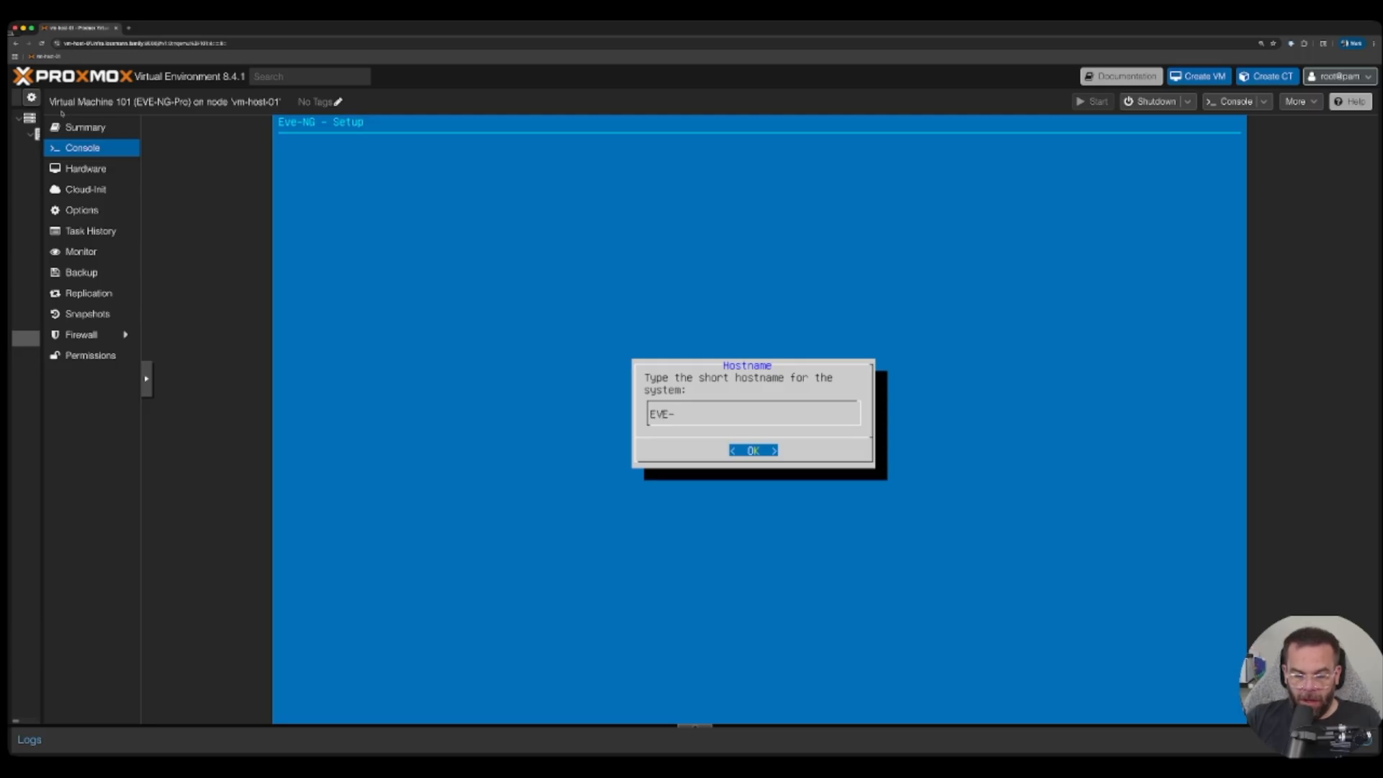
{"action": "type", "text": "NG-PRO"}
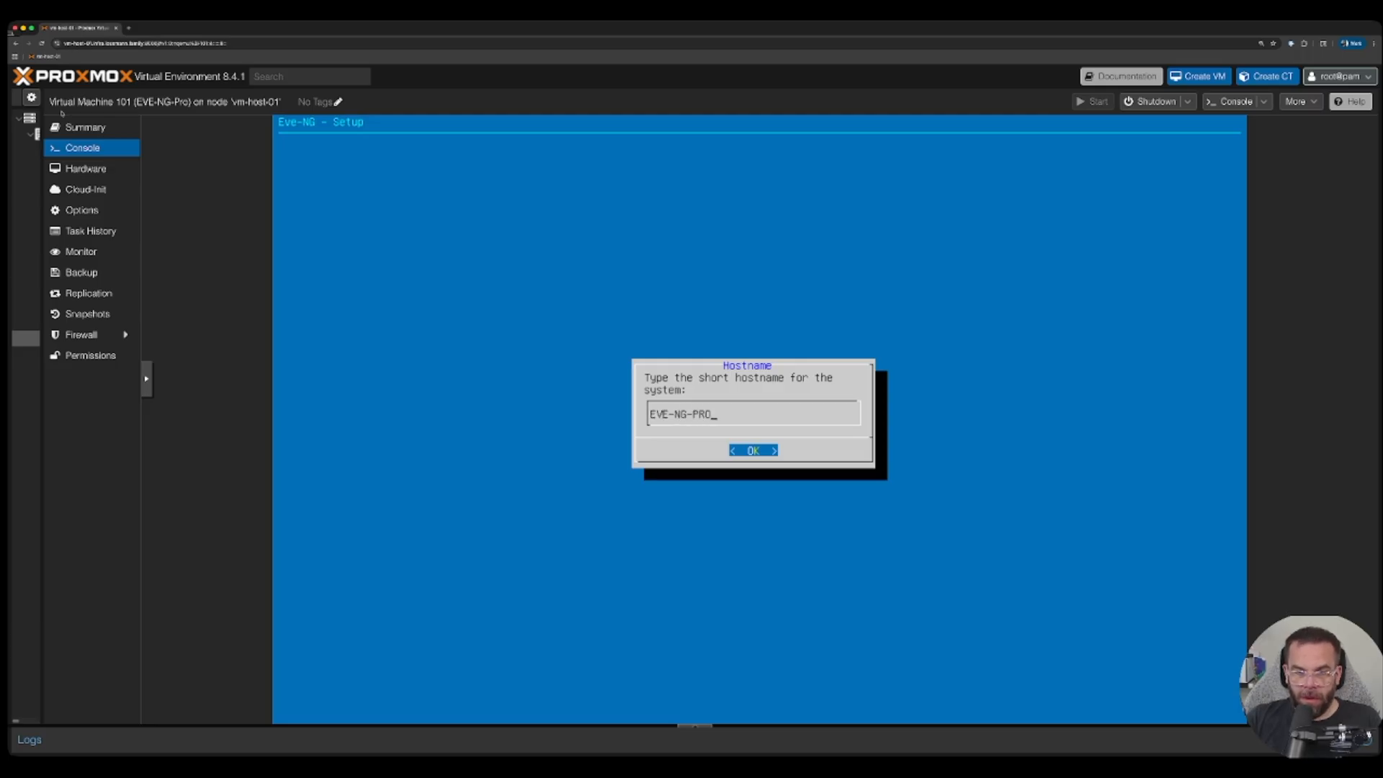
{"action": "left_click", "coordinate": [752, 451]}
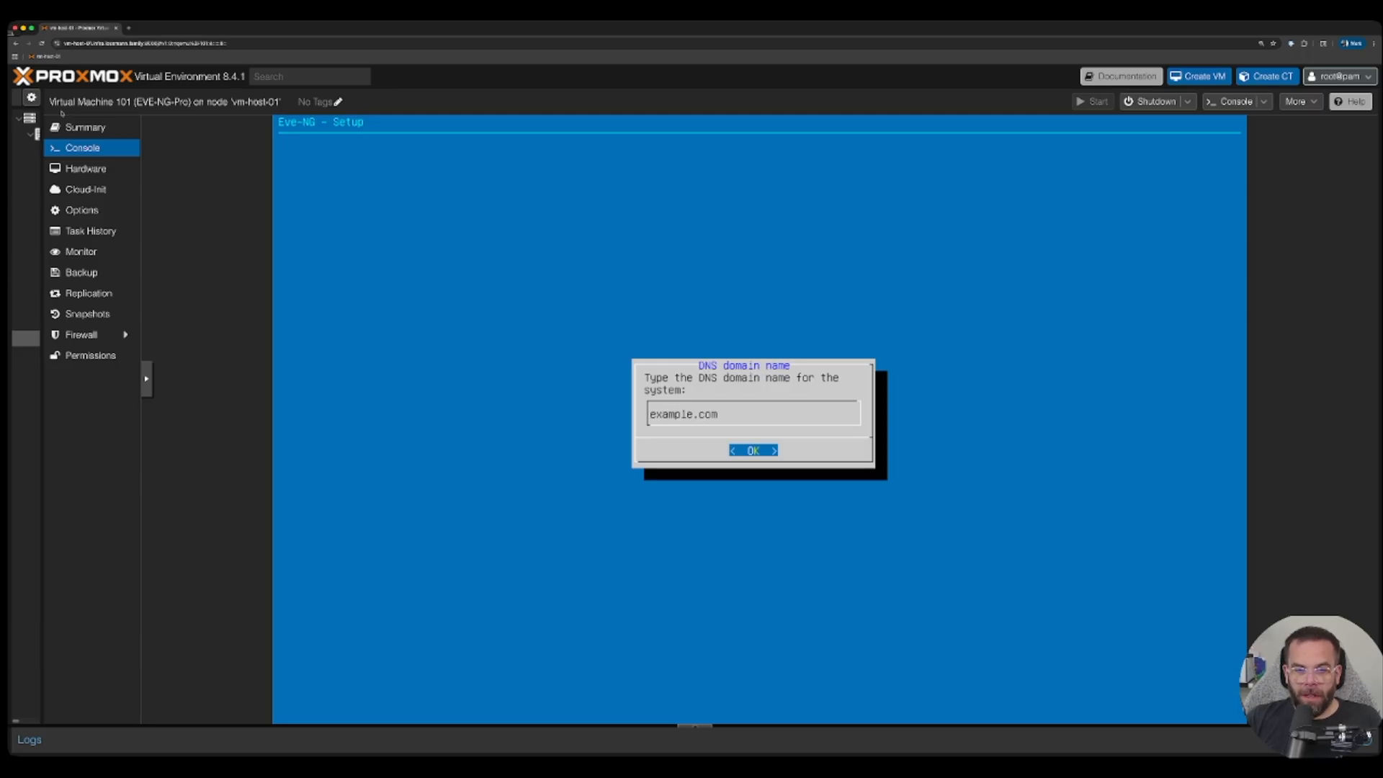
{"action": "key", "text": "ctrl+a"}
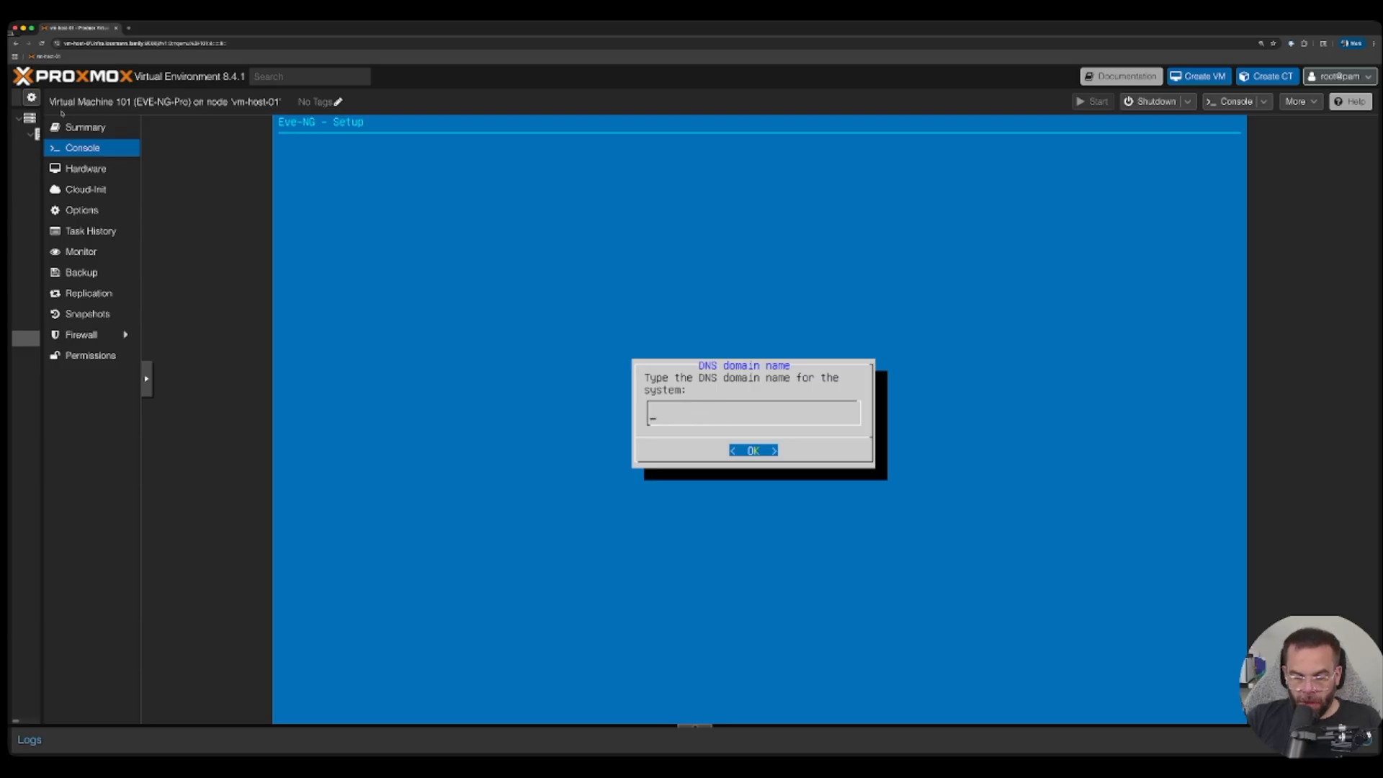
{"action": "type", "text": "mikelossmann.me"}
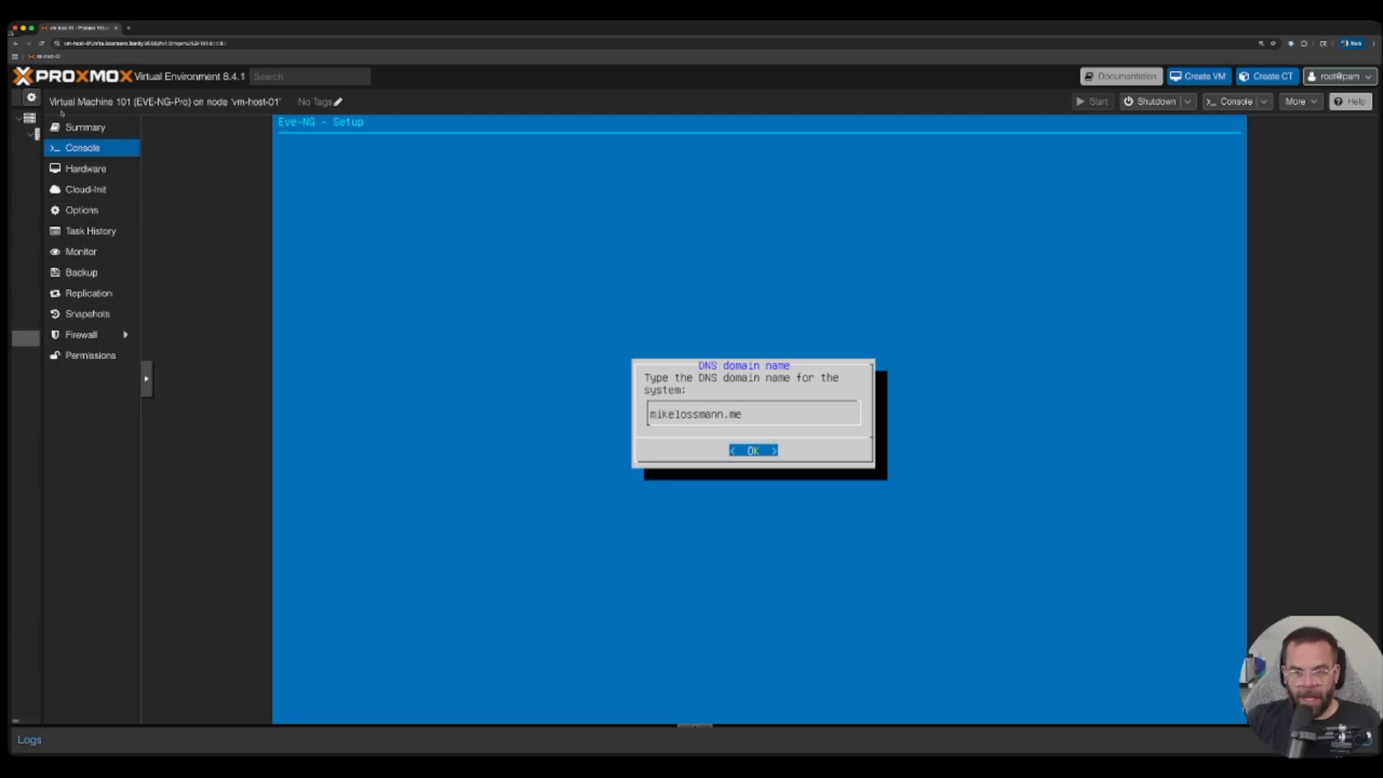
{"action": "left_click", "coordinate": [751, 451]}
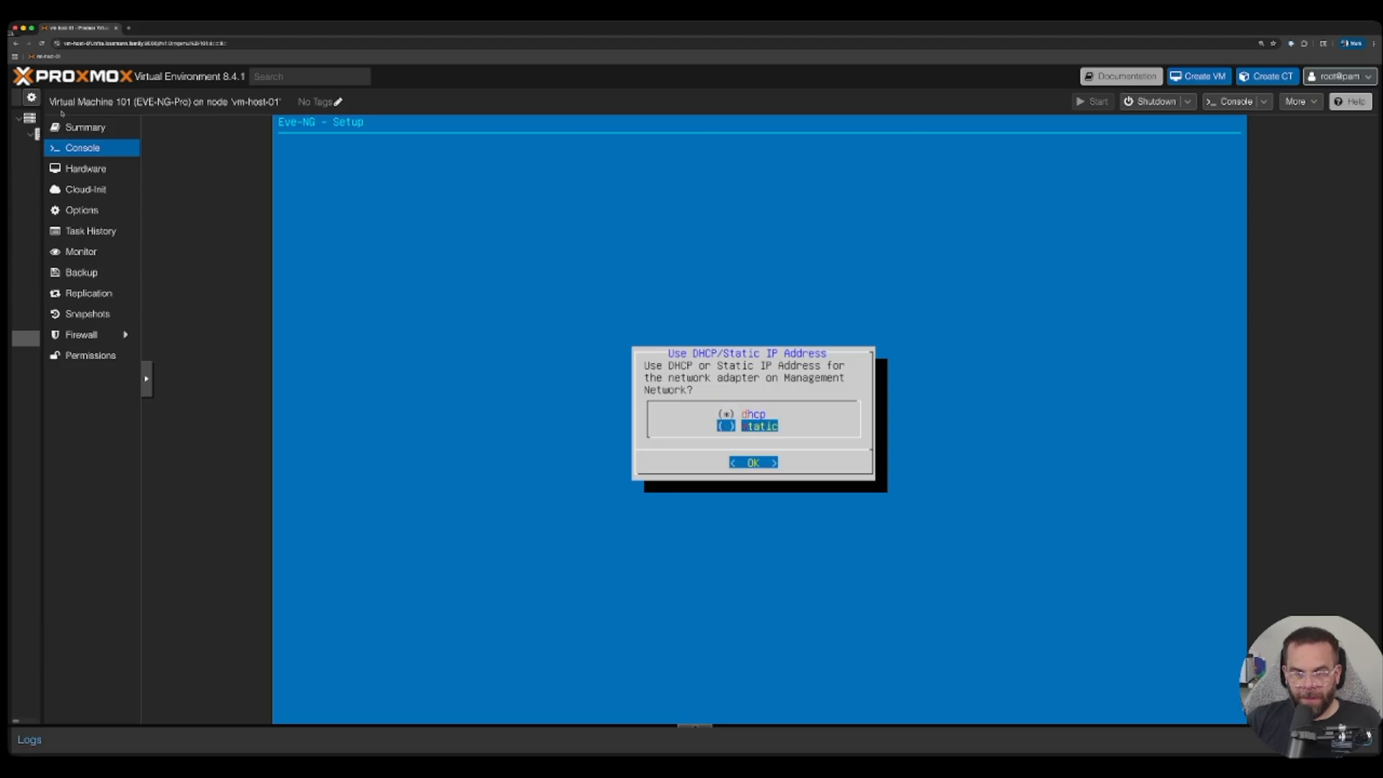
Choose static addressing and enter the management IP, gateway and primary DNS 172.21.54.1, leaving secondary DNS empty.
{"action": "left_click", "coordinate": [754, 462]}
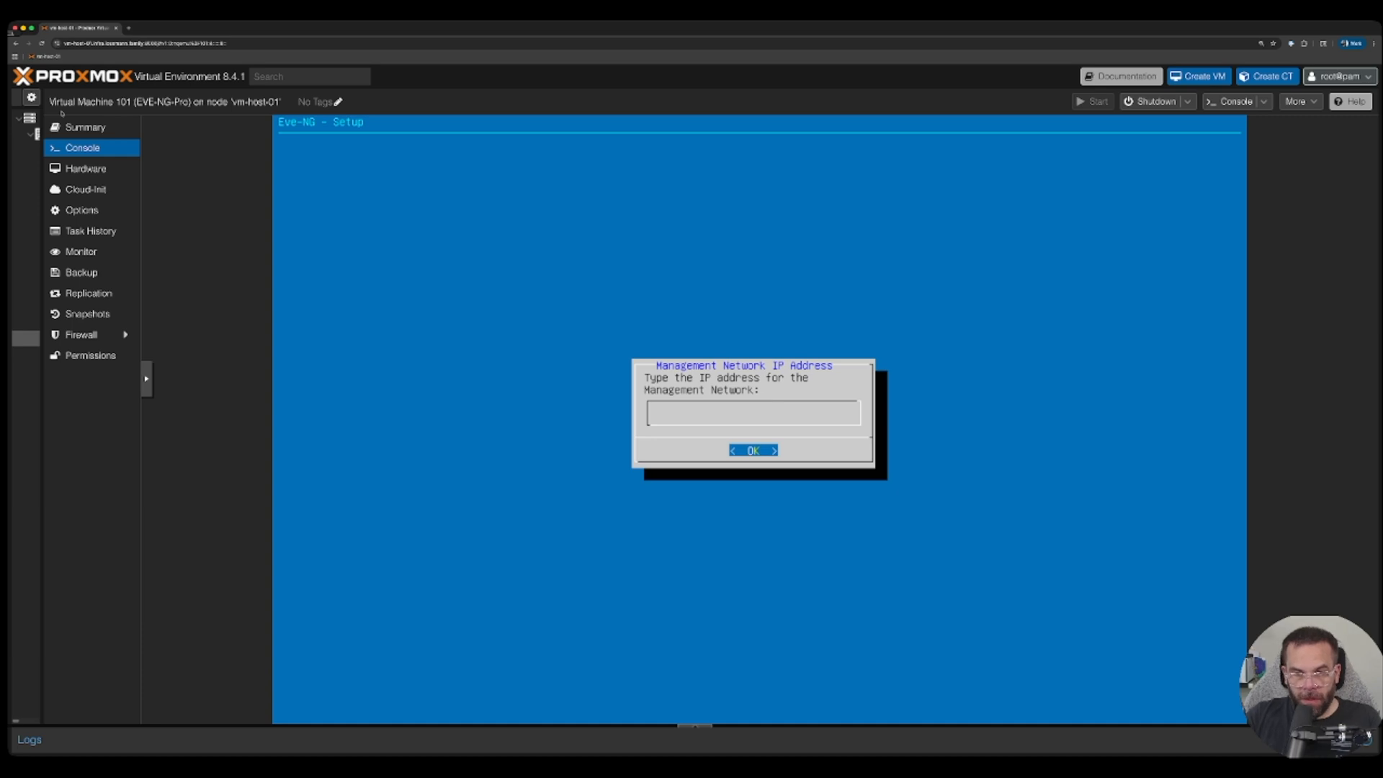
{"action": "type", "text": "1"}
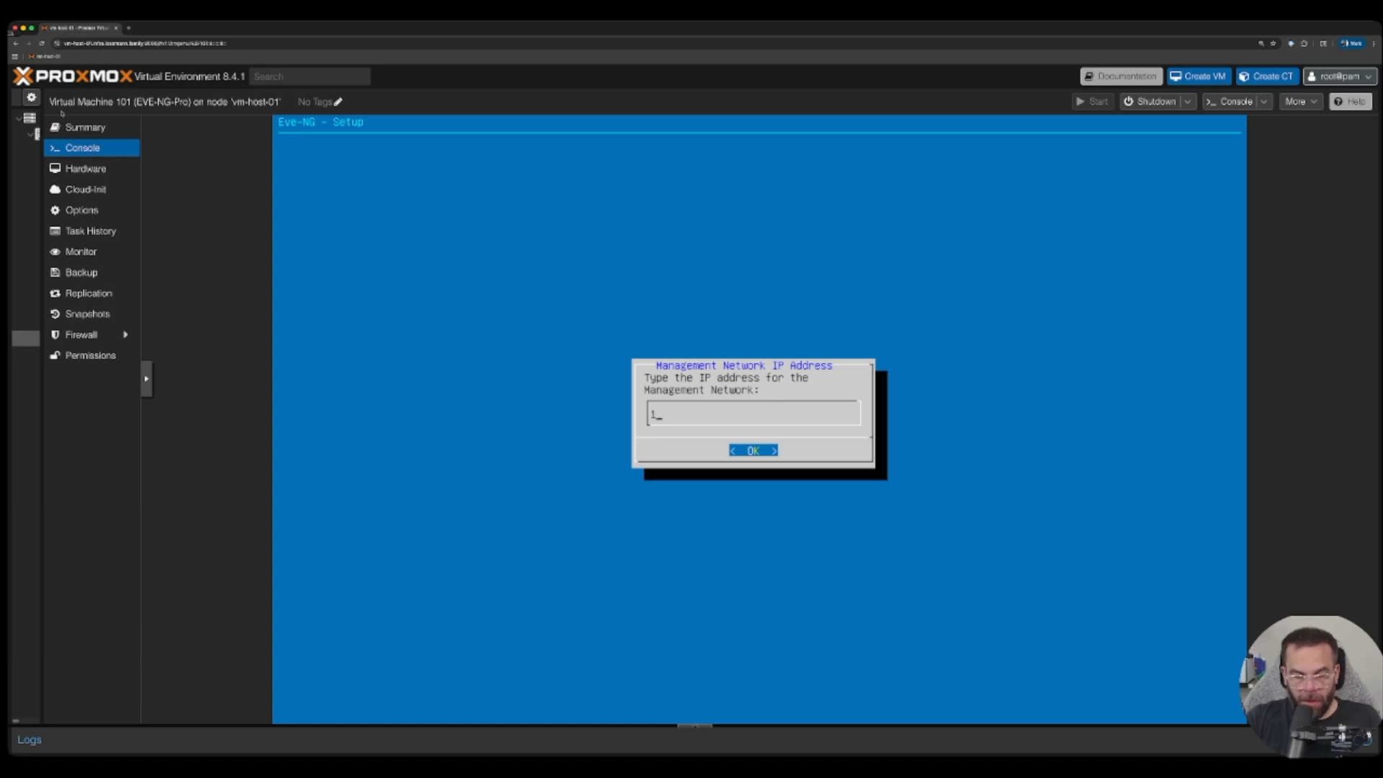
{"action": "type", "text": "72.21.5"}
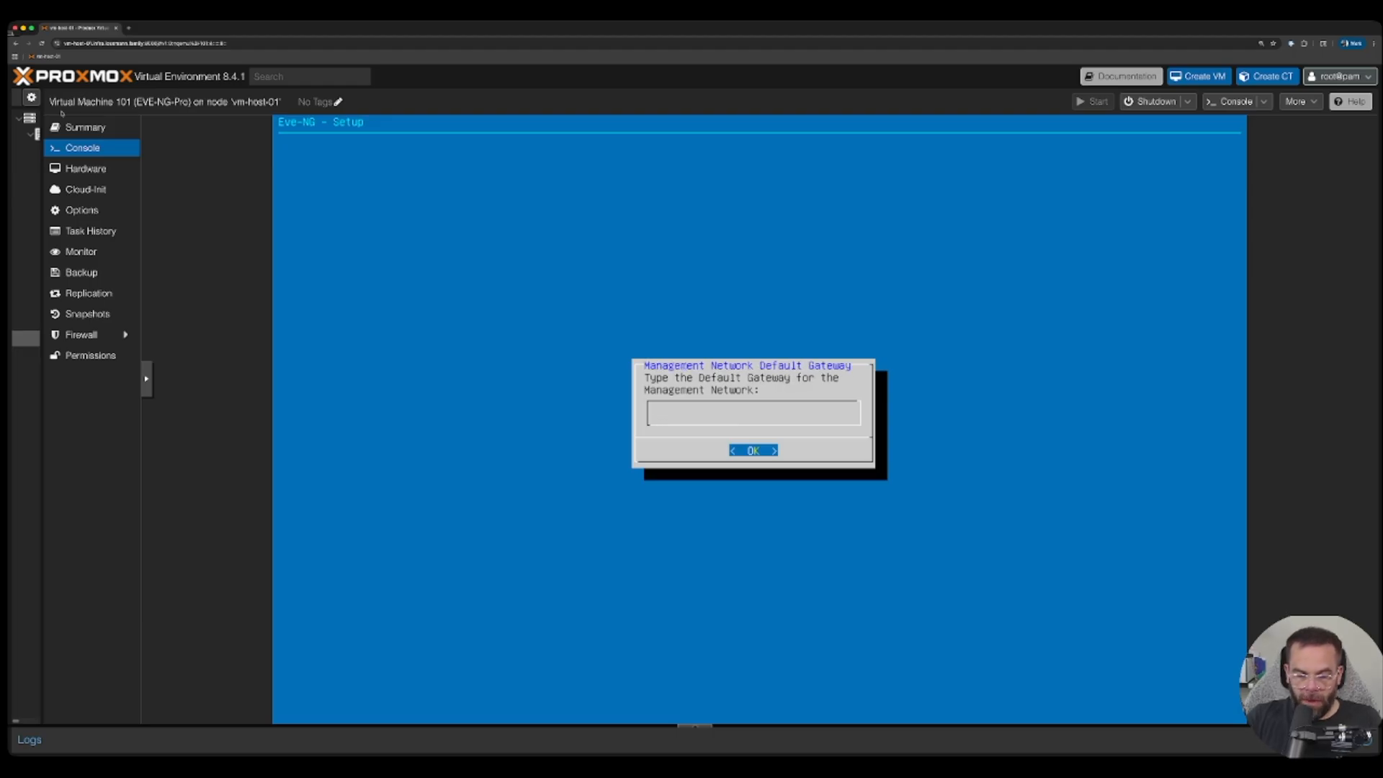
{"action": "type", "text": "172.21.5"}
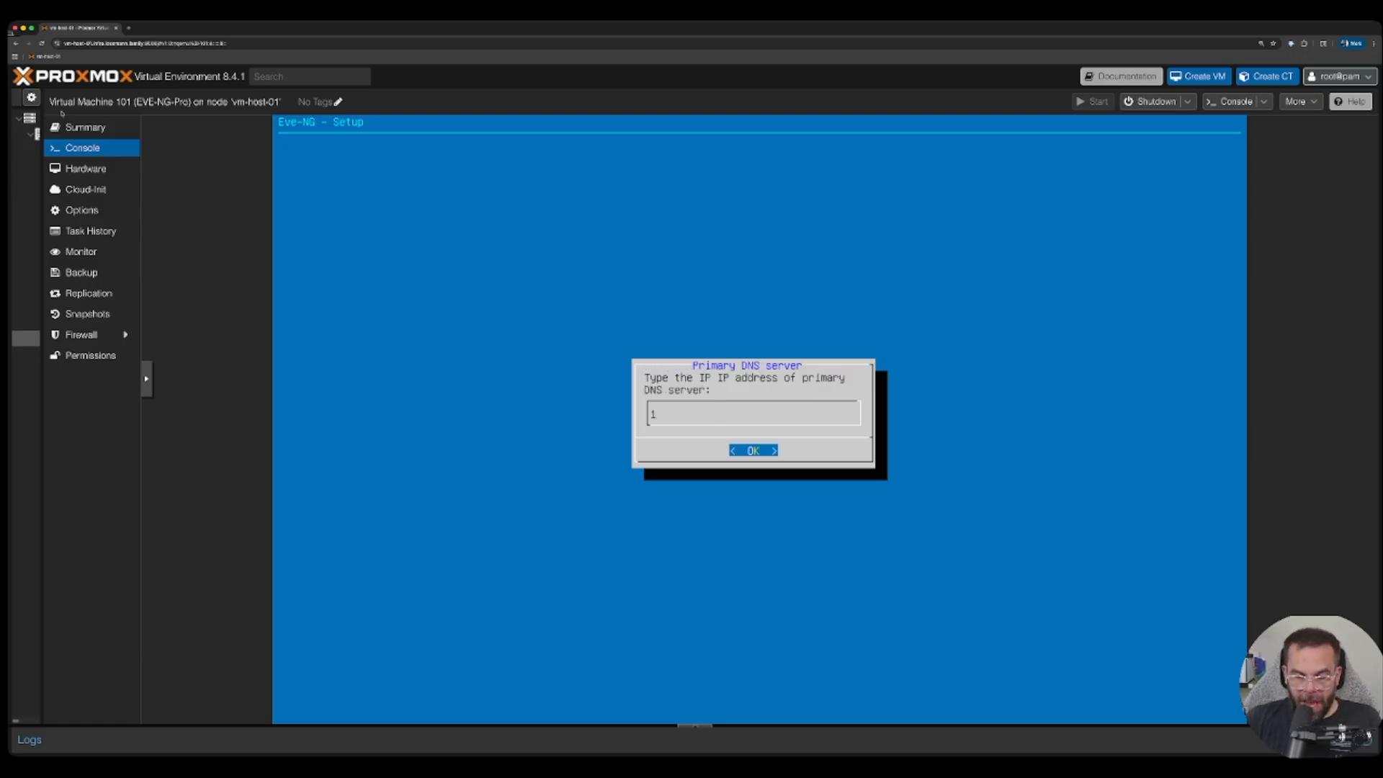
{"action": "type", "text": "72.21.54.1"}
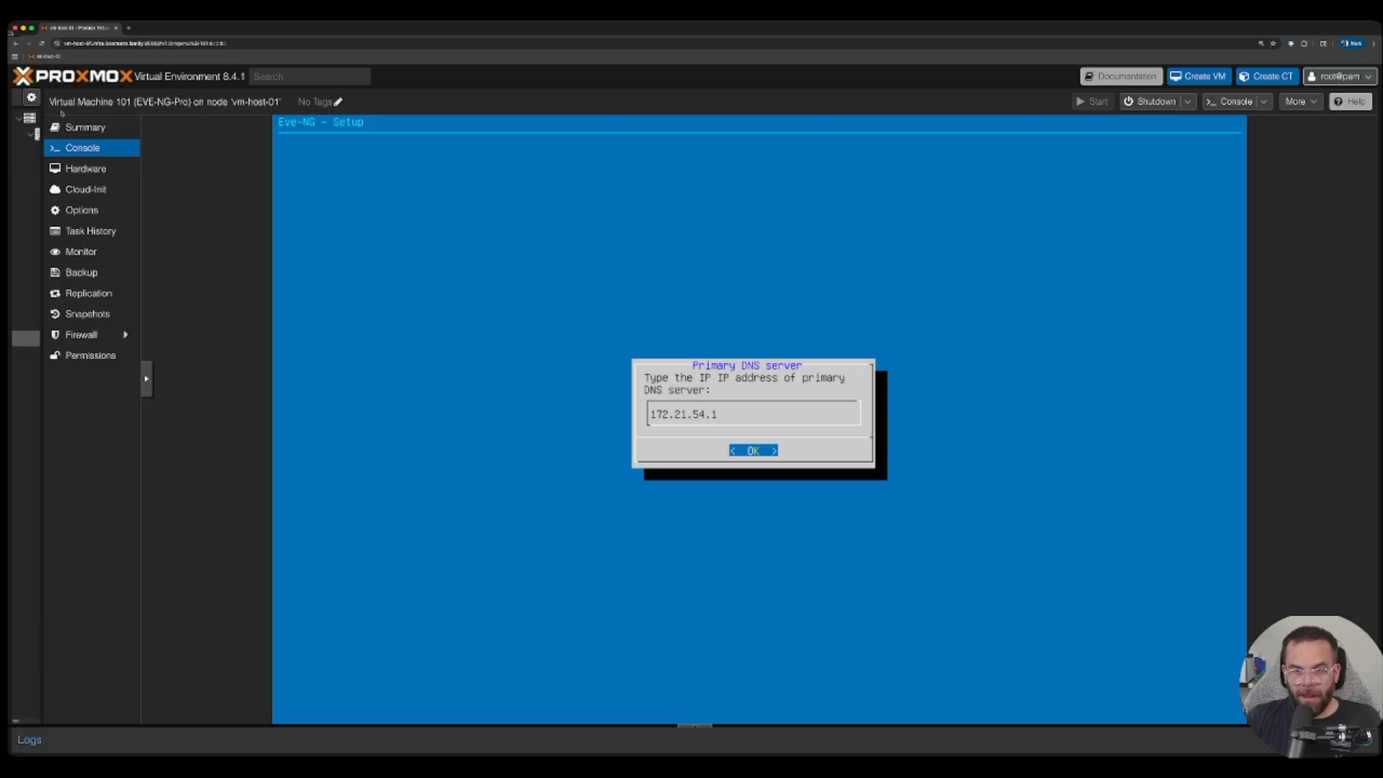
{"action": "left_click", "coordinate": [752, 451]}
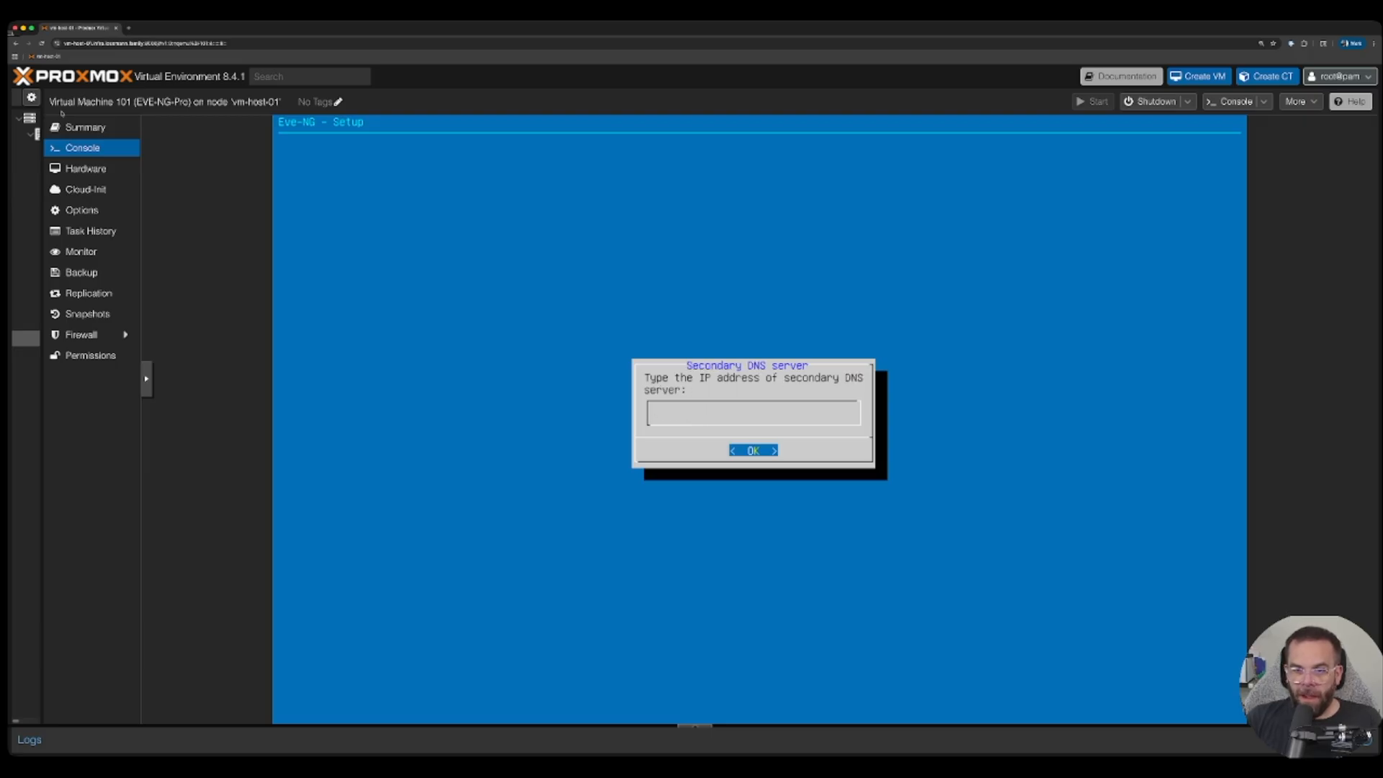
{"action": "left_click", "coordinate": [754, 451]}
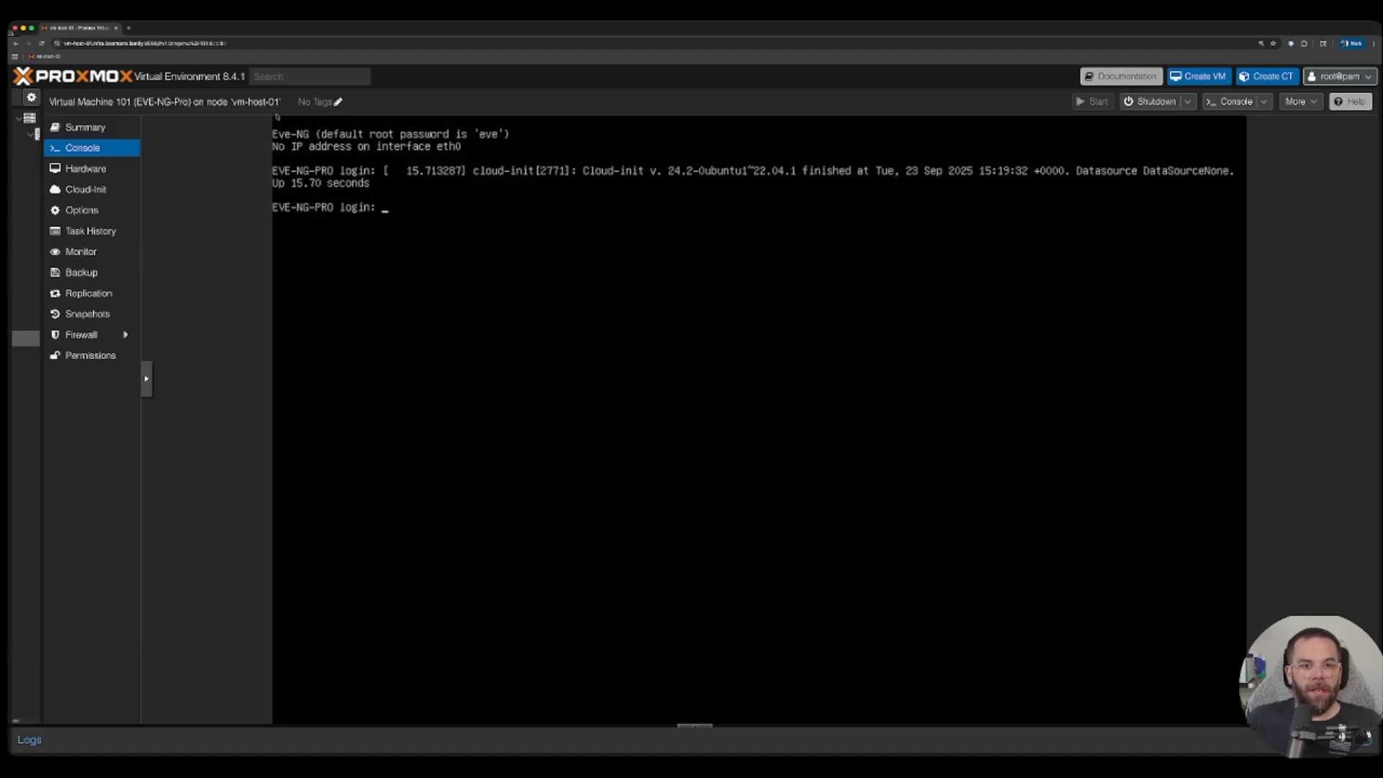
{"action": "left_click", "coordinate": [191, 27]}
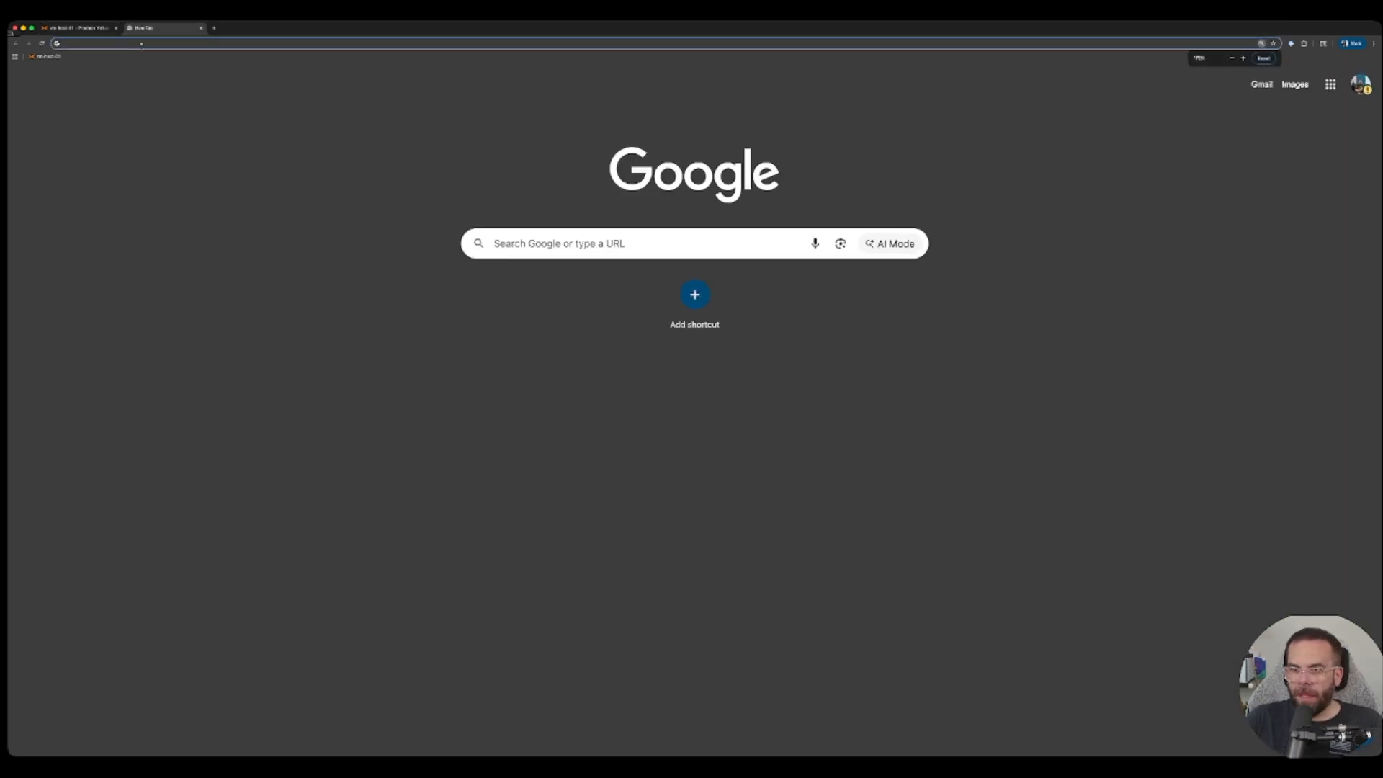
{"action": "left_click", "coordinate": [141, 43]}
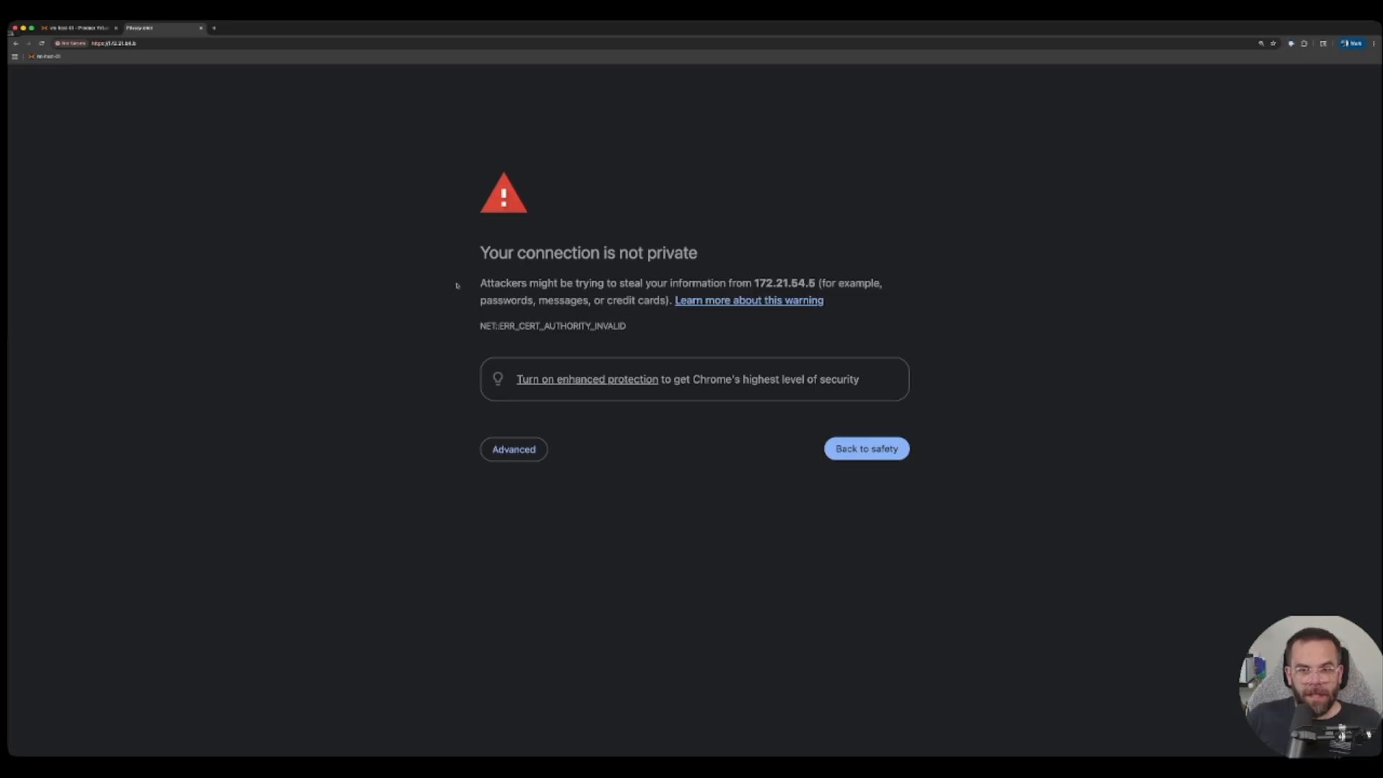
{"action": "left_click", "coordinate": [512, 450]}
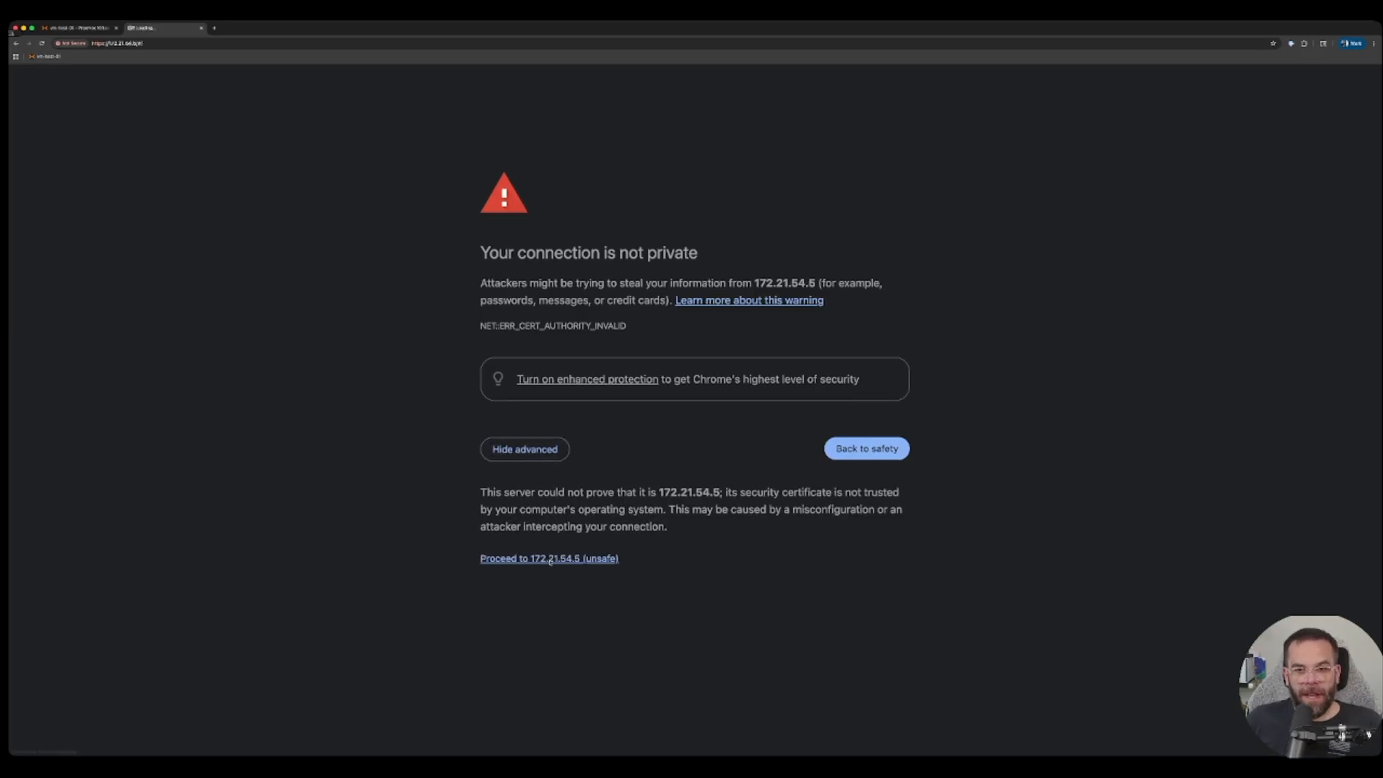
{"action": "left_click", "coordinate": [549, 558]}
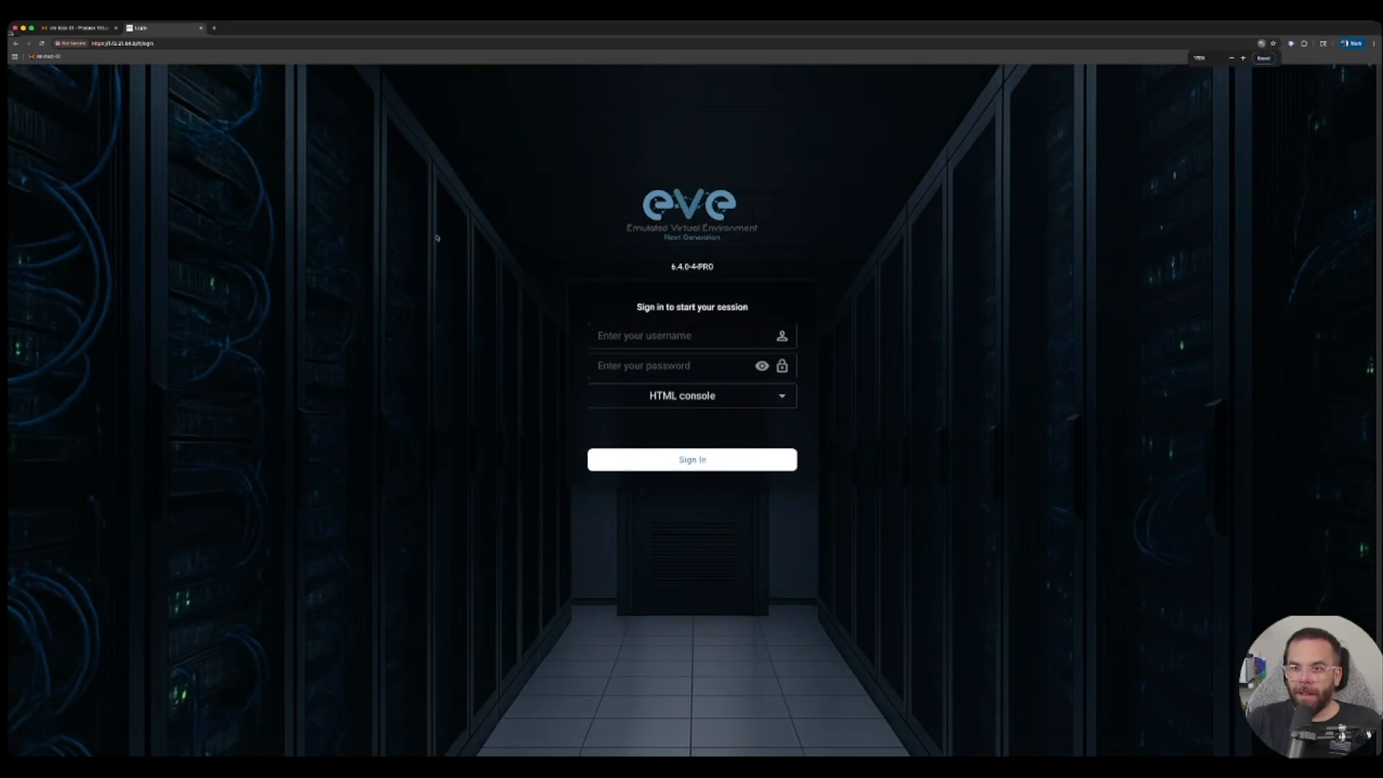
{"action": "type", "text": "admin"}
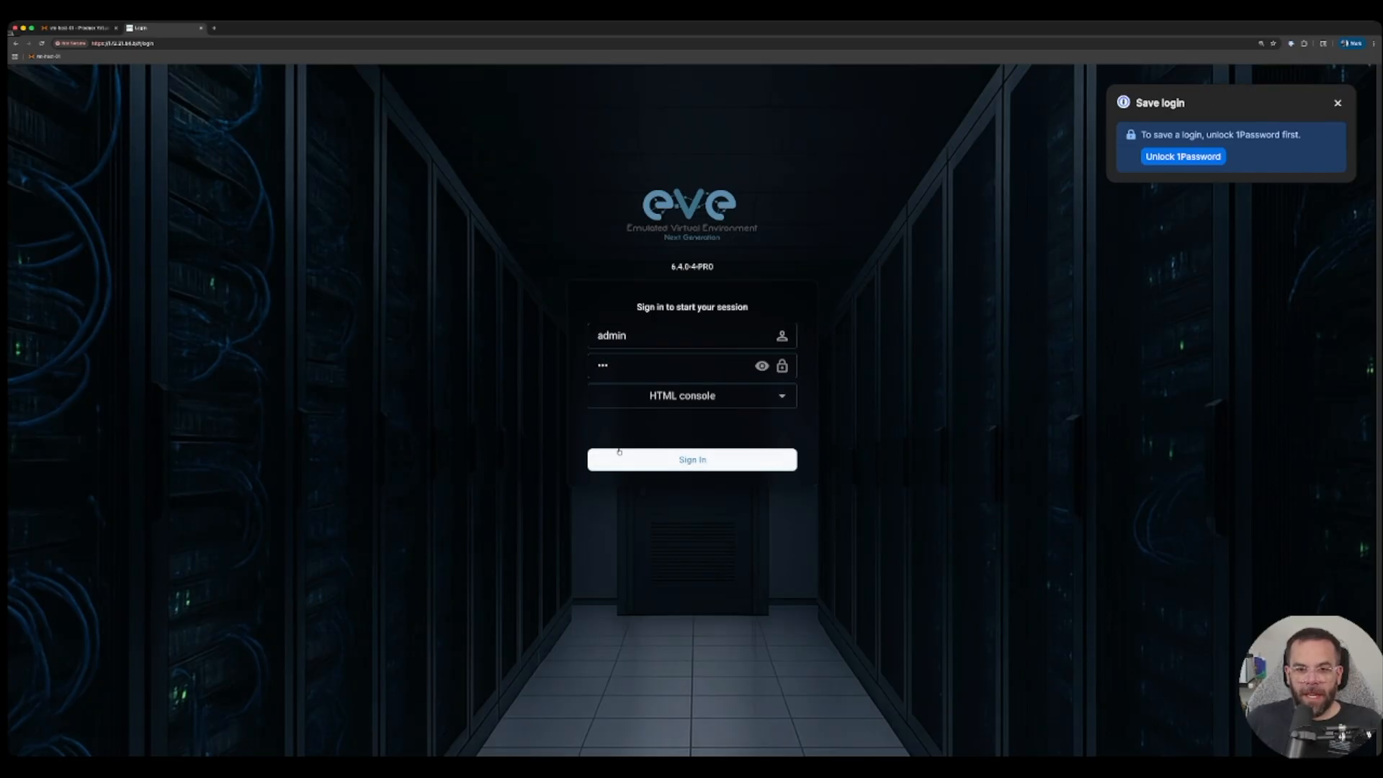
{"action": "left_click", "coordinate": [691, 459]}
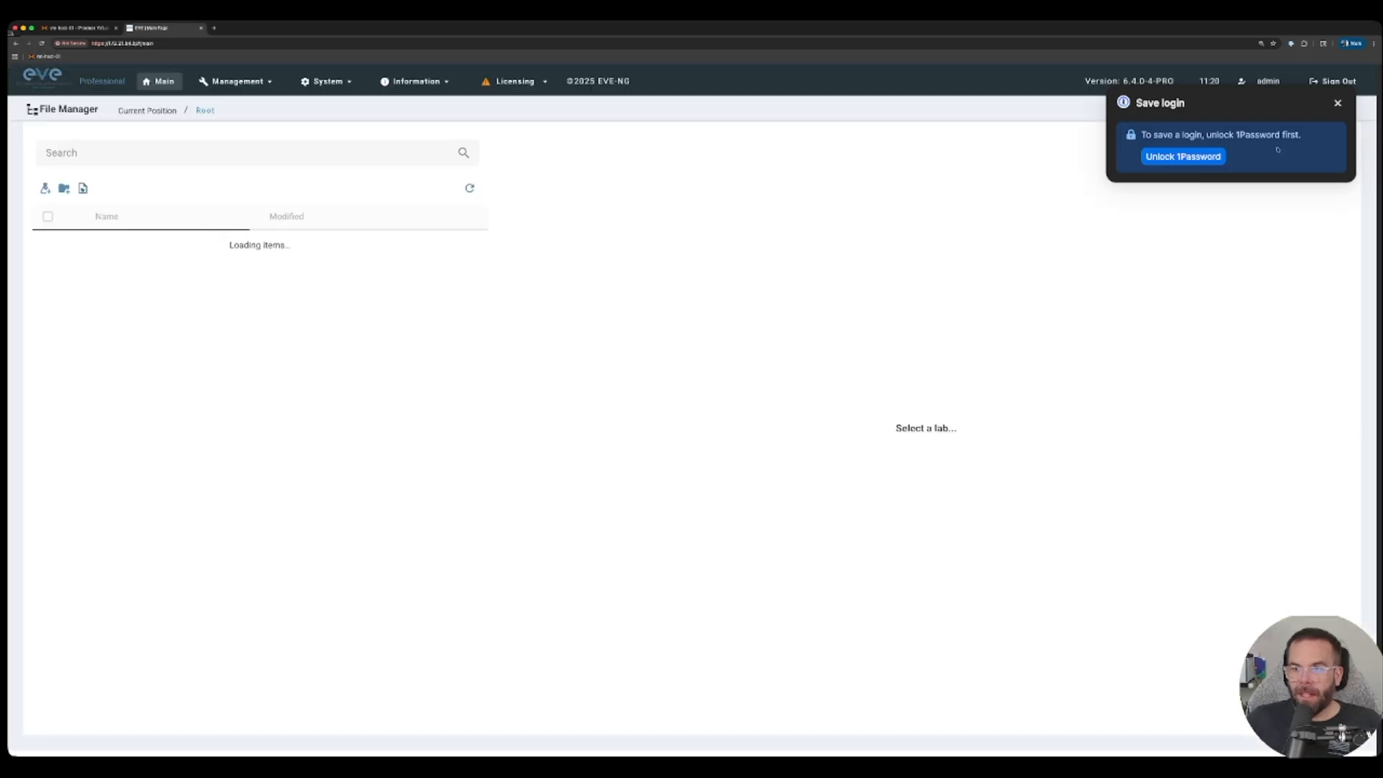